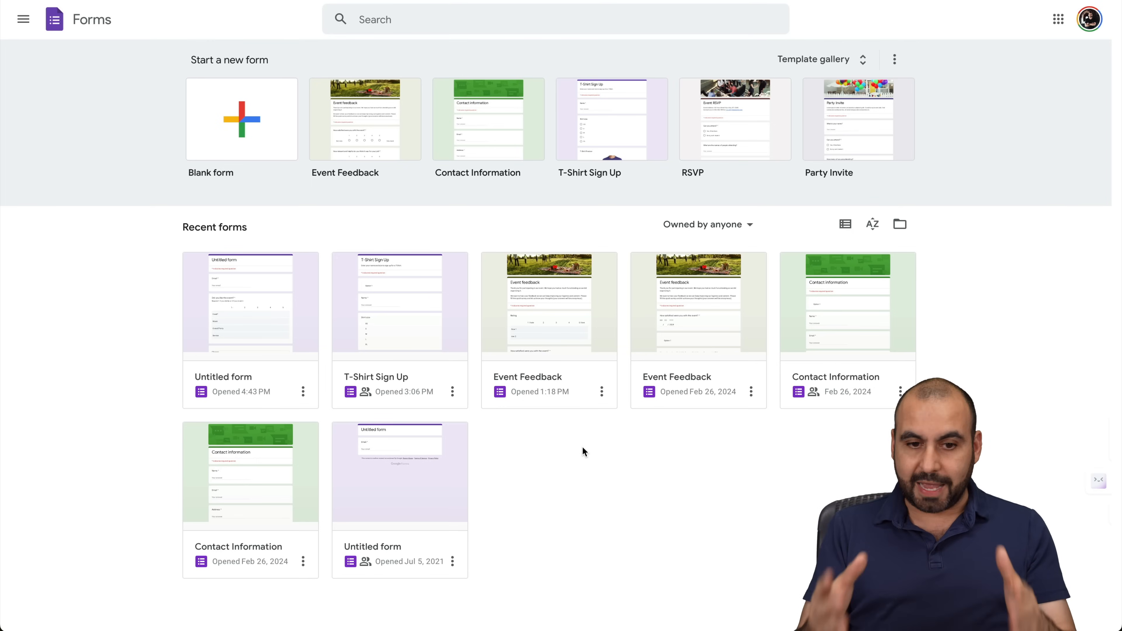
mouse_move(217, 132)
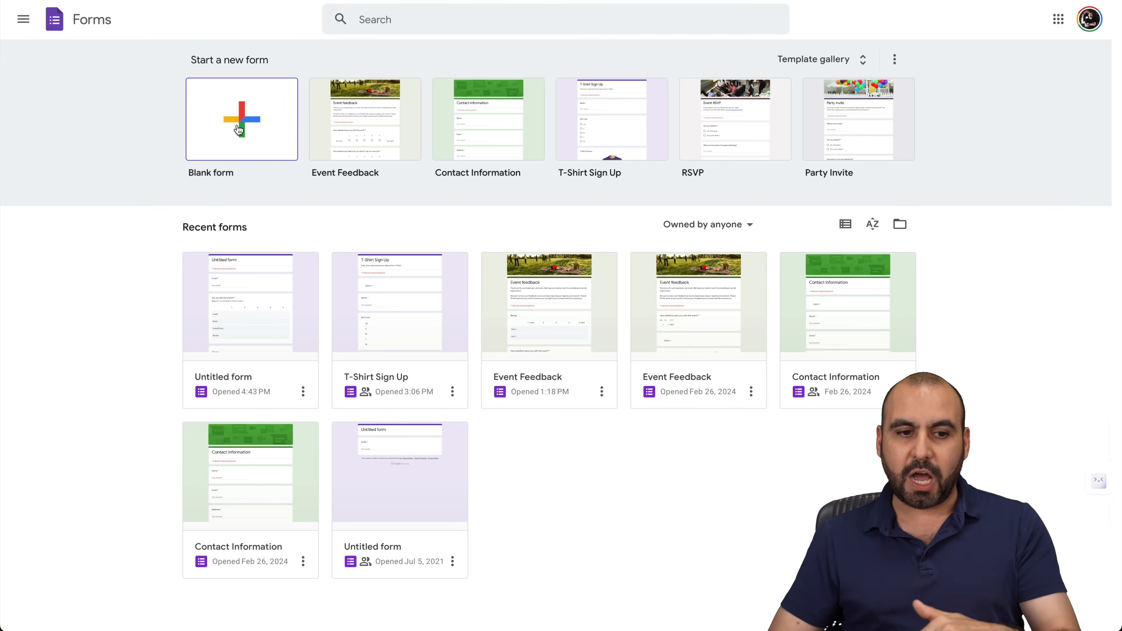
Step: Start a new blank form and select its untitled question for editing
click(242, 119)
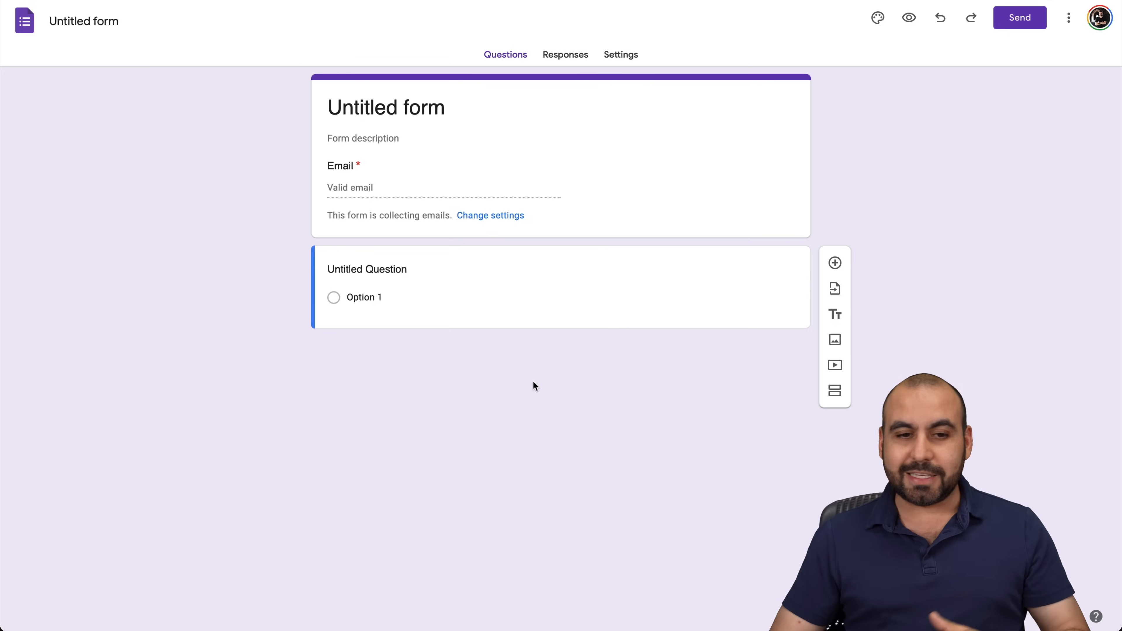
click(367, 269)
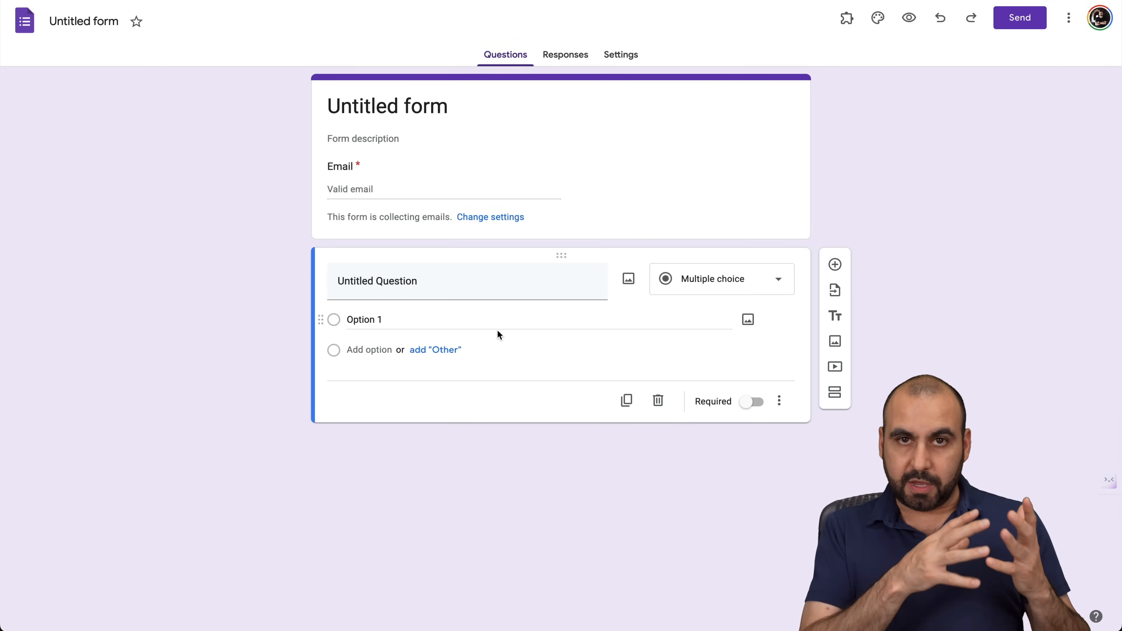
mouse_move(534, 334)
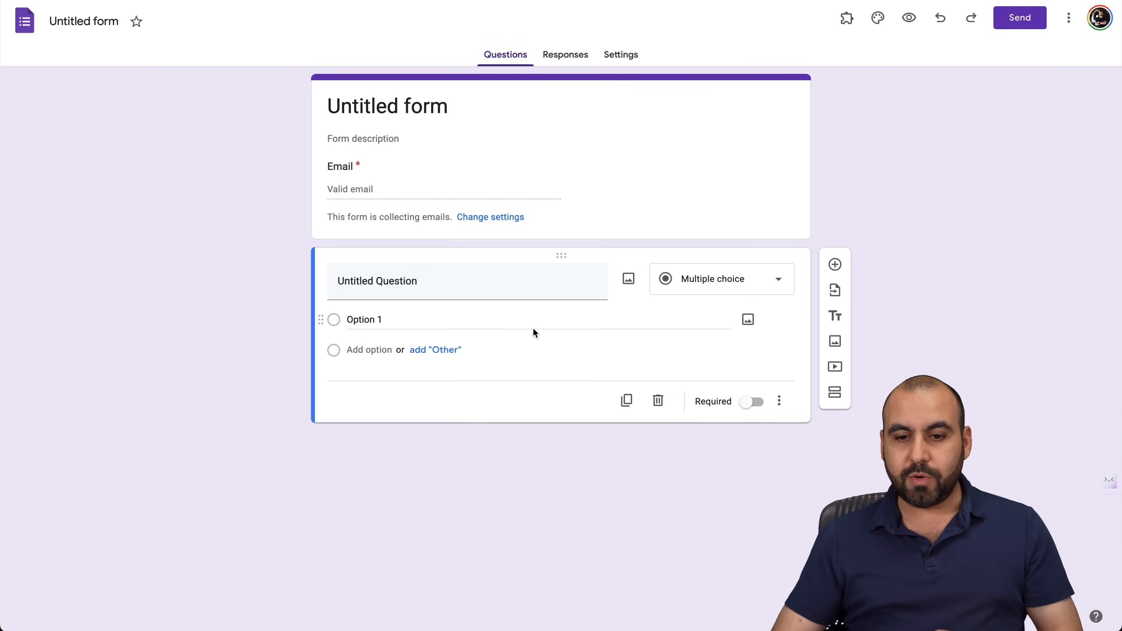
Step: Make the question a dropdown titled 'What is your favorite color?'
click(722, 279)
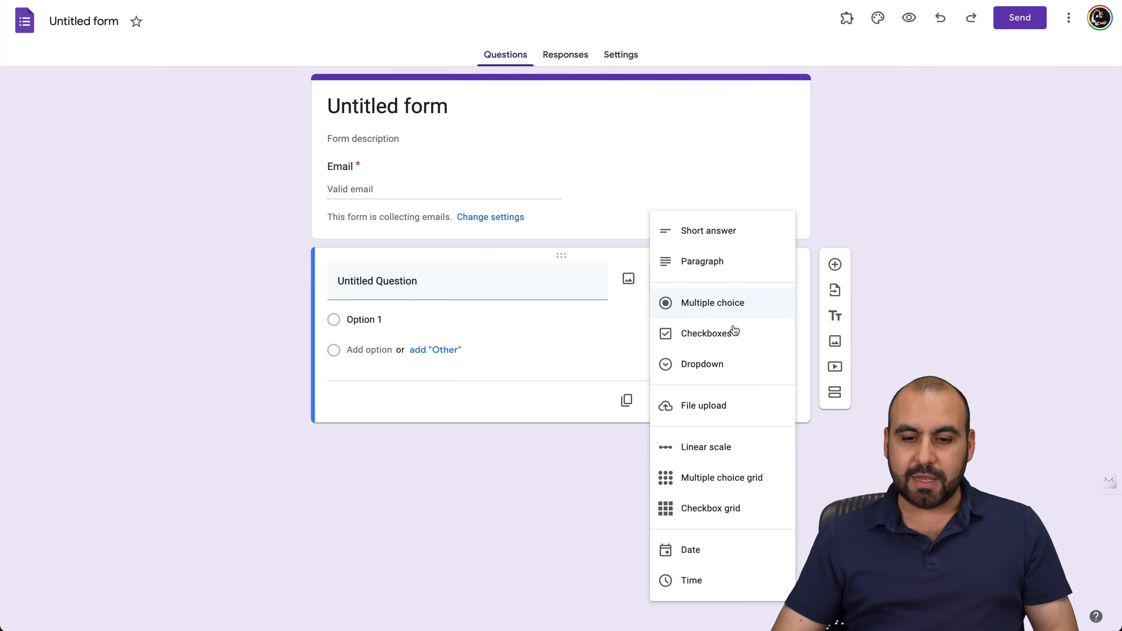
click(702, 365)
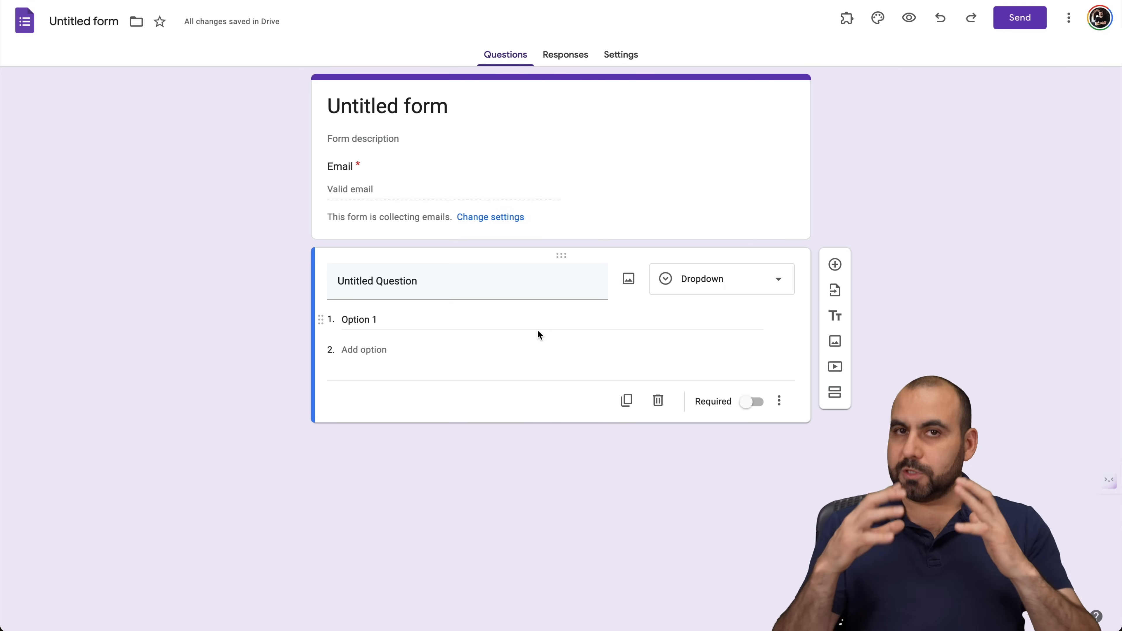
mouse_move(802, 393)
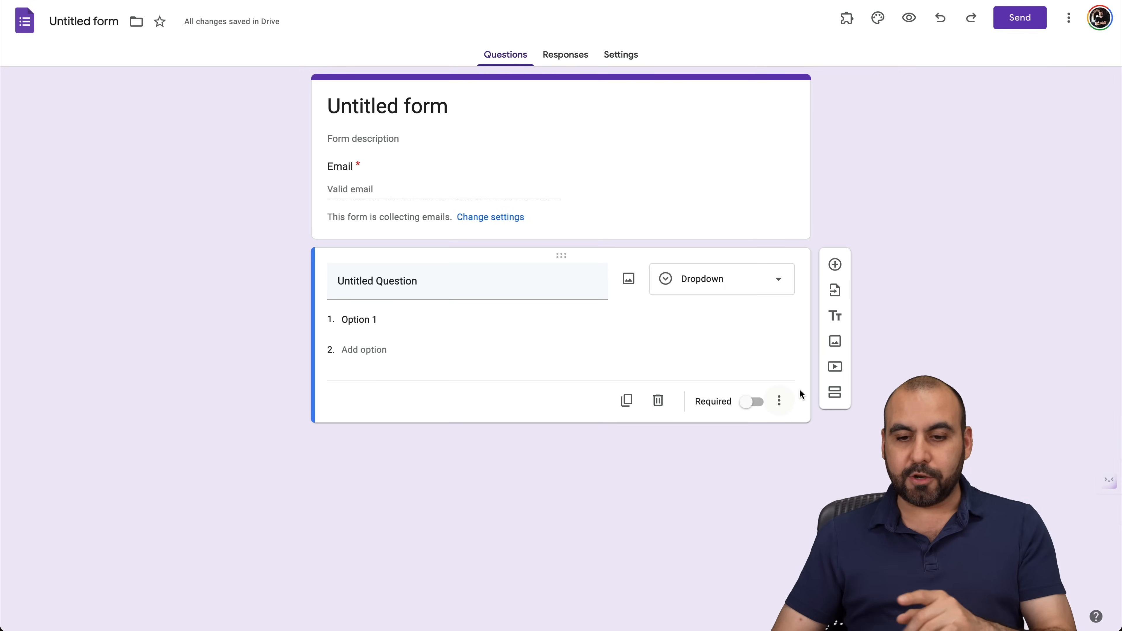
click(779, 401)
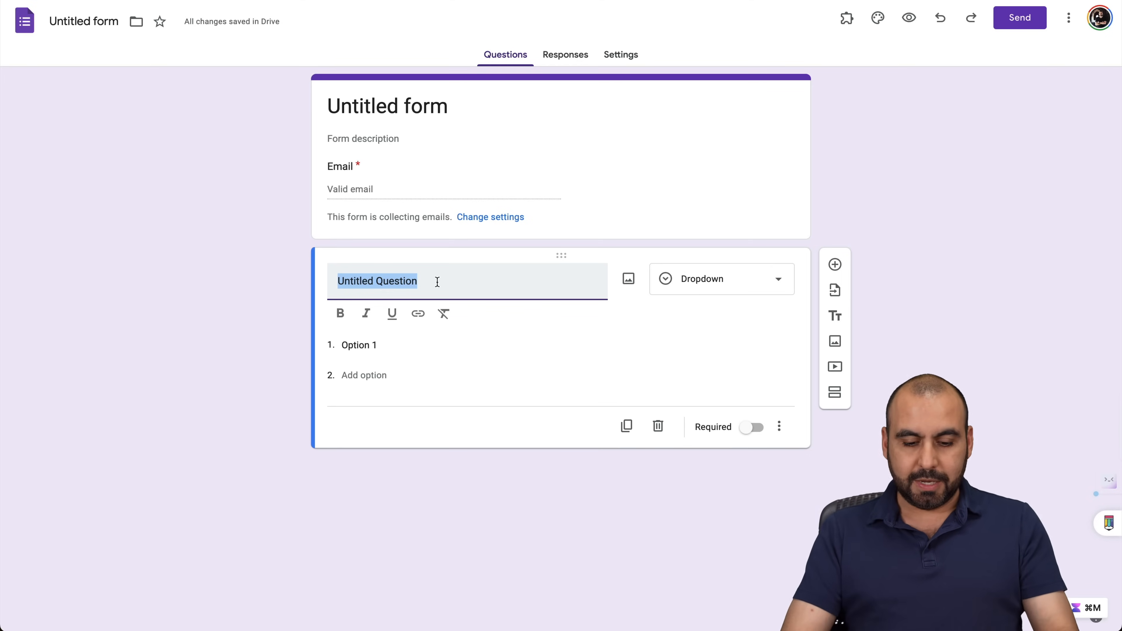
text(What is your favorite color?)
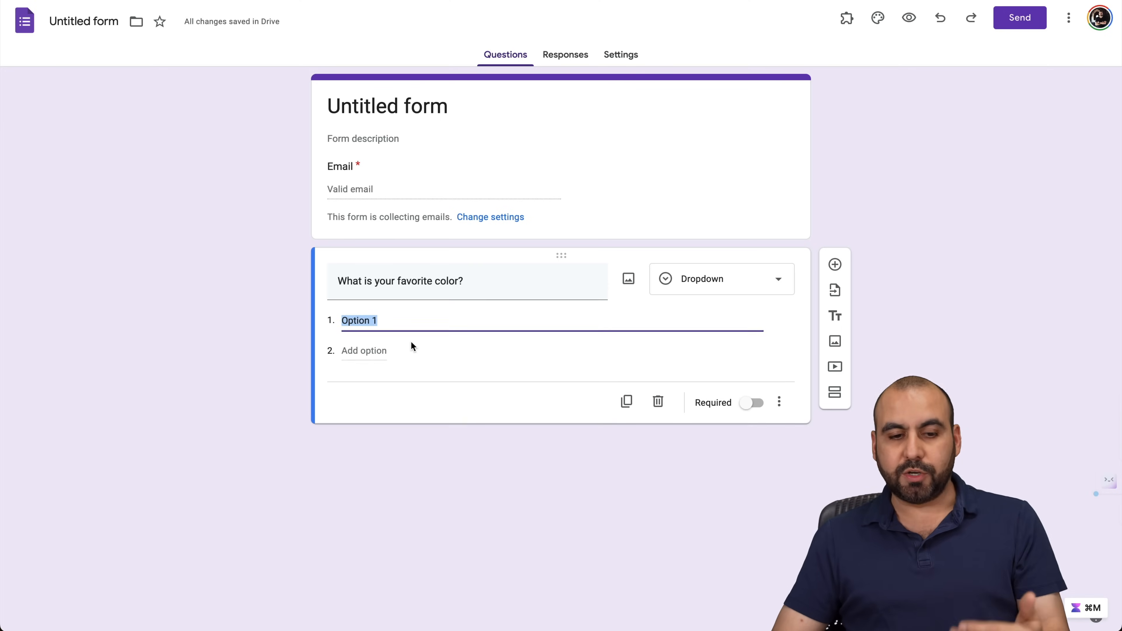
Step: Add the dropdown options yellow, Red, Blue and Green
text(yellow)
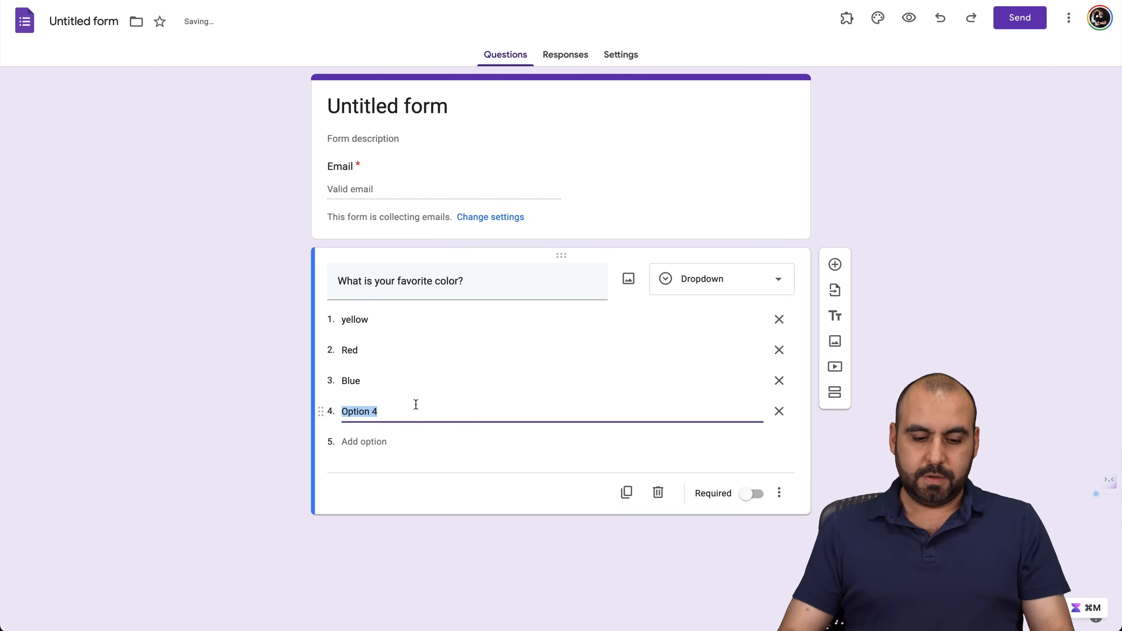
text(Green)
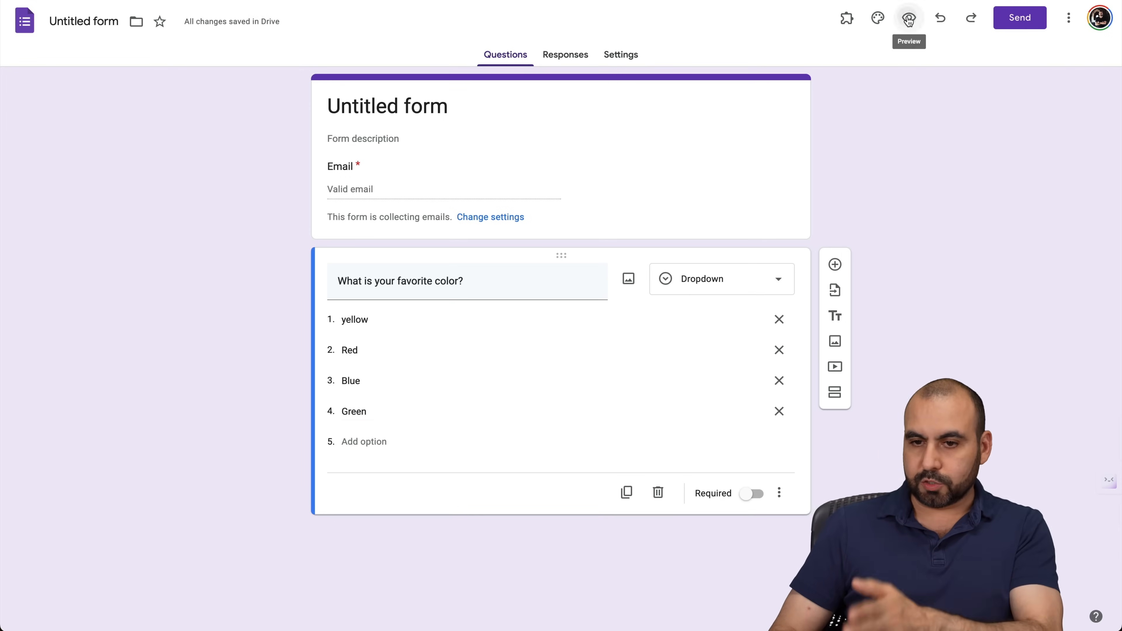
click(908, 17)
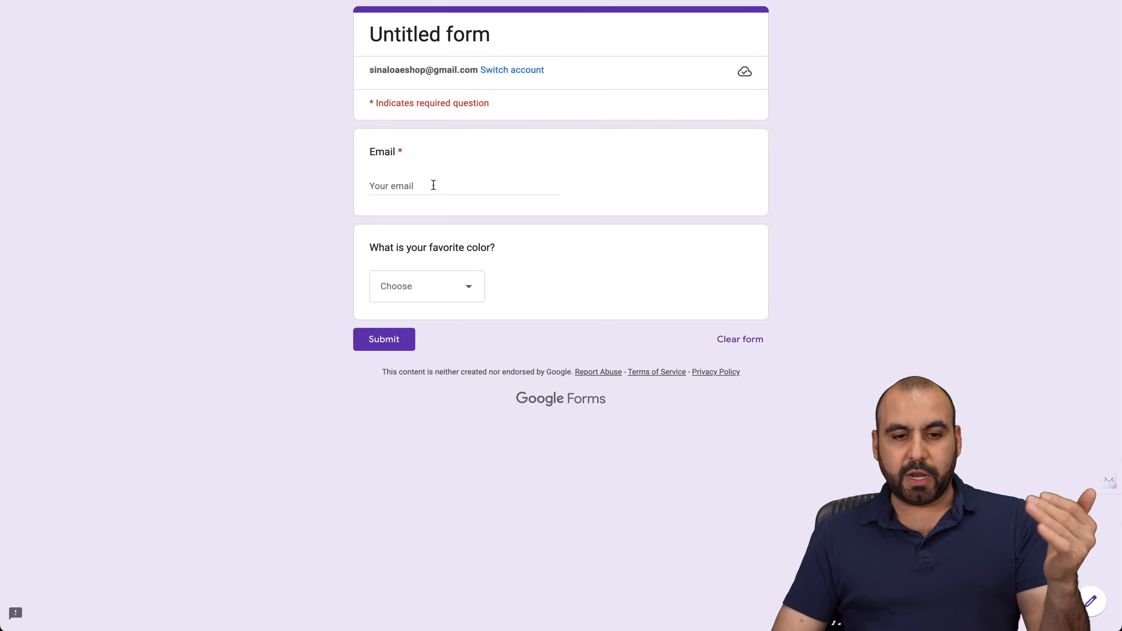
click(427, 286)
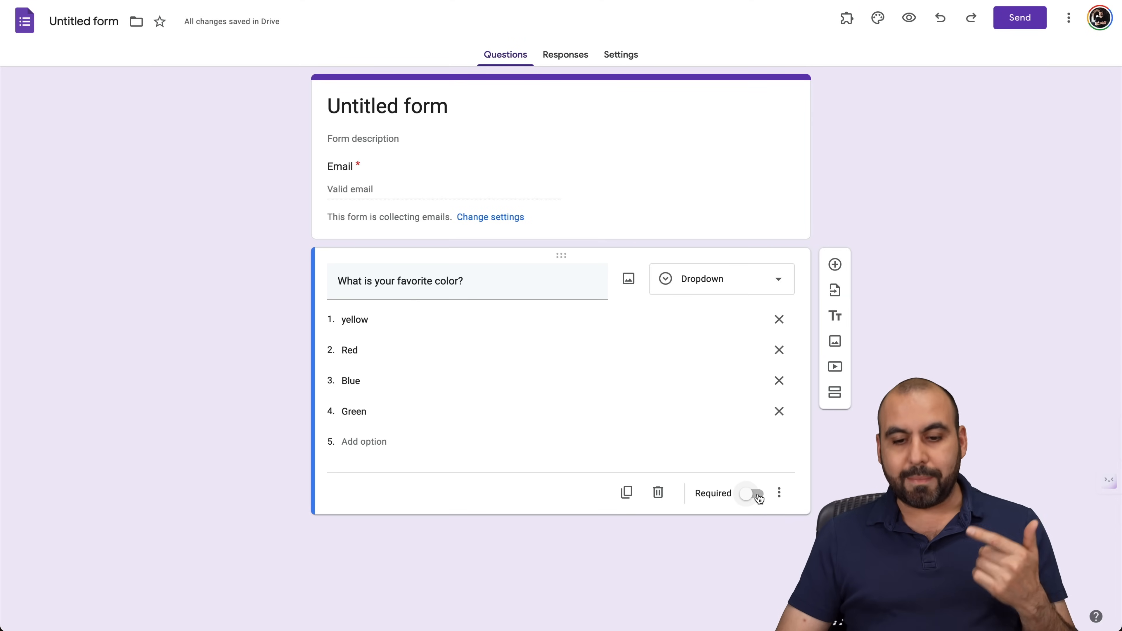
Step: Make the color question required and enable go-to-section-based-on-answer branching
click(779, 492)
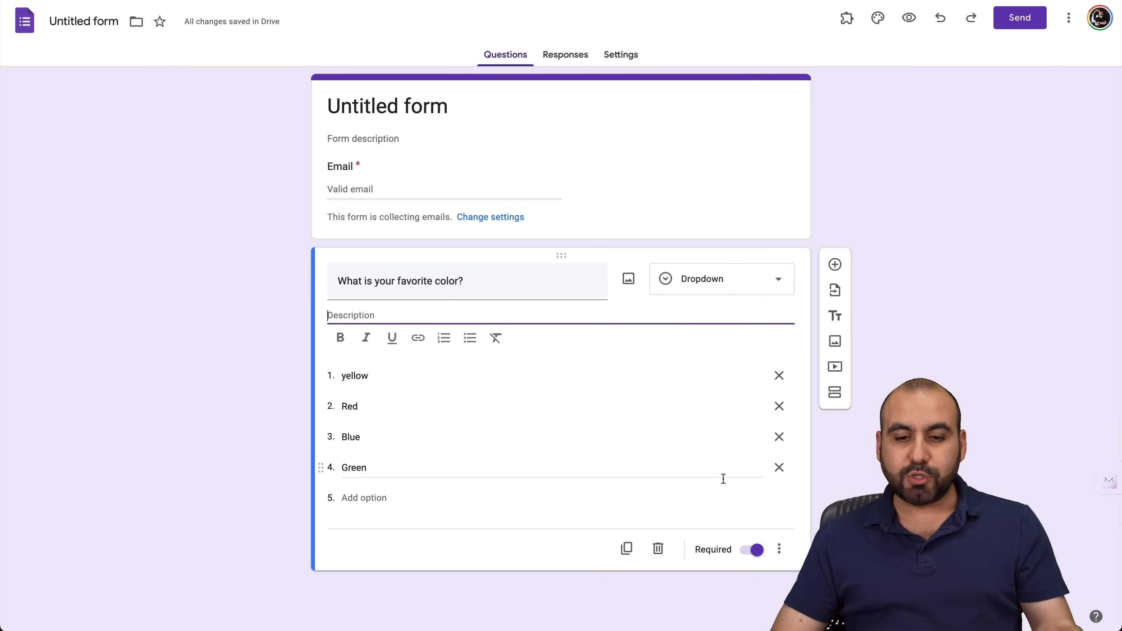
click(779, 549)
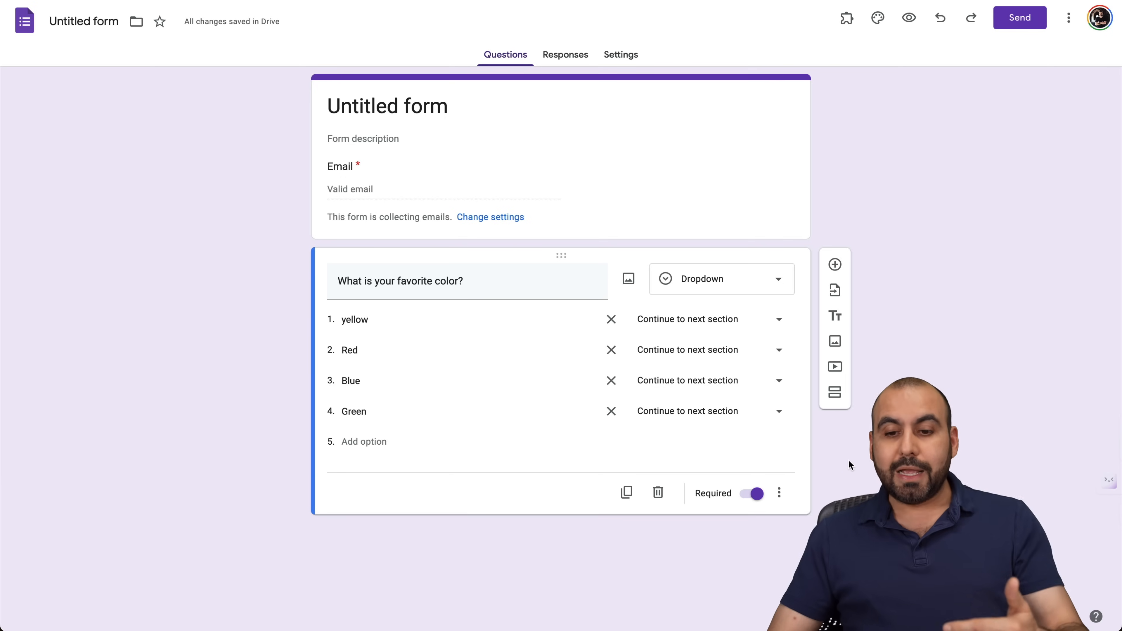
mouse_move(854, 435)
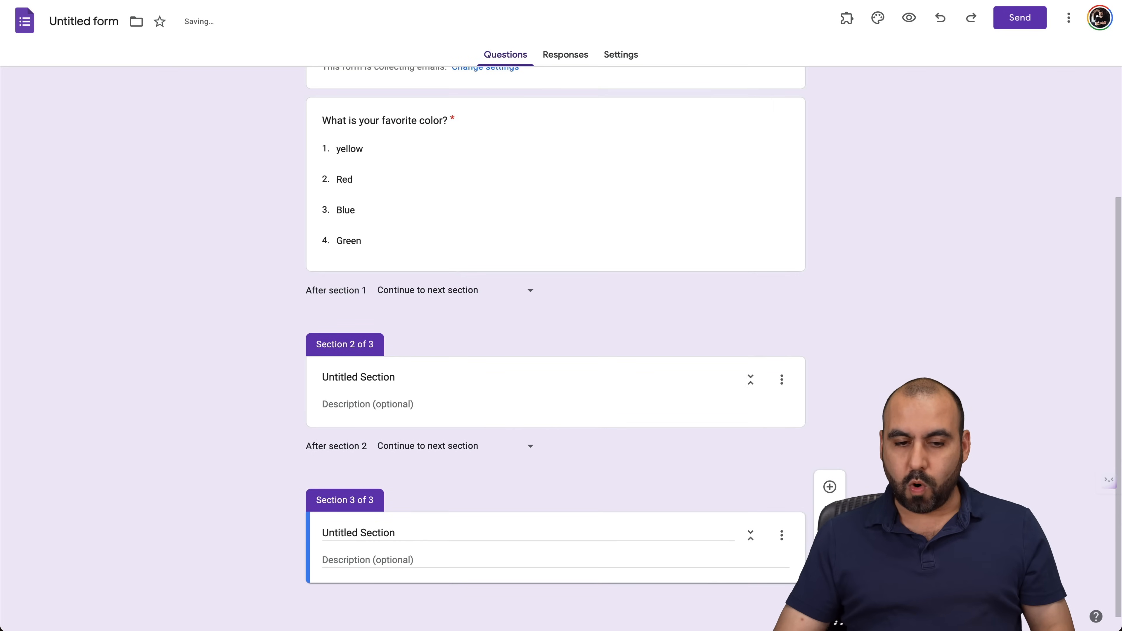
Step: Add a fourth section and give section 2 a short-answer question
click(830, 487)
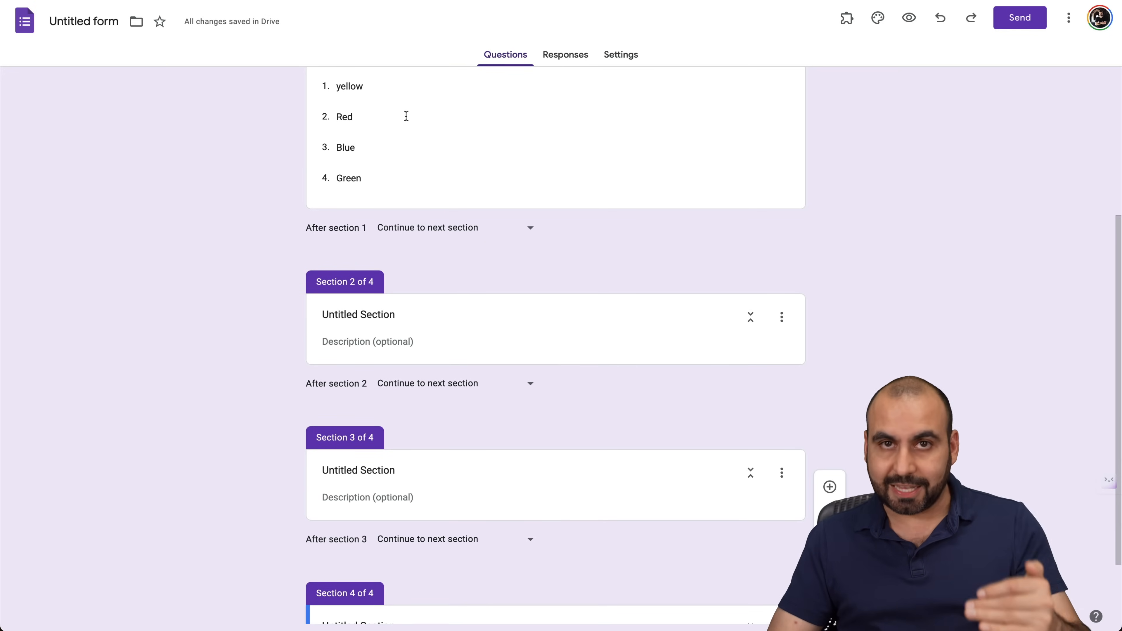
mouse_move(513, 314)
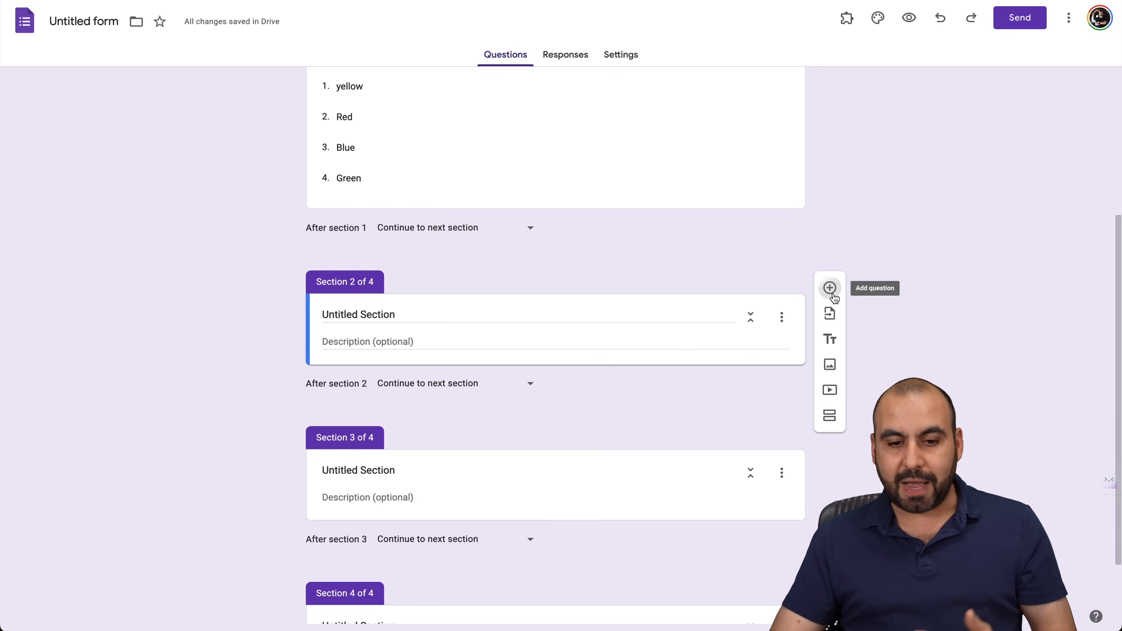
click(830, 288)
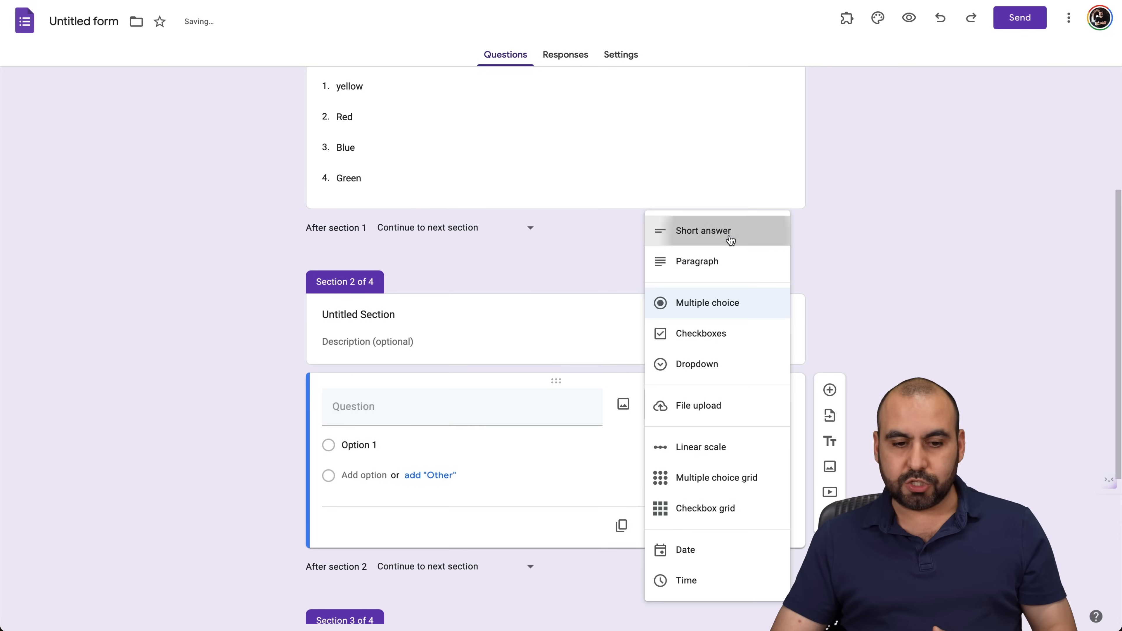
click(703, 231)
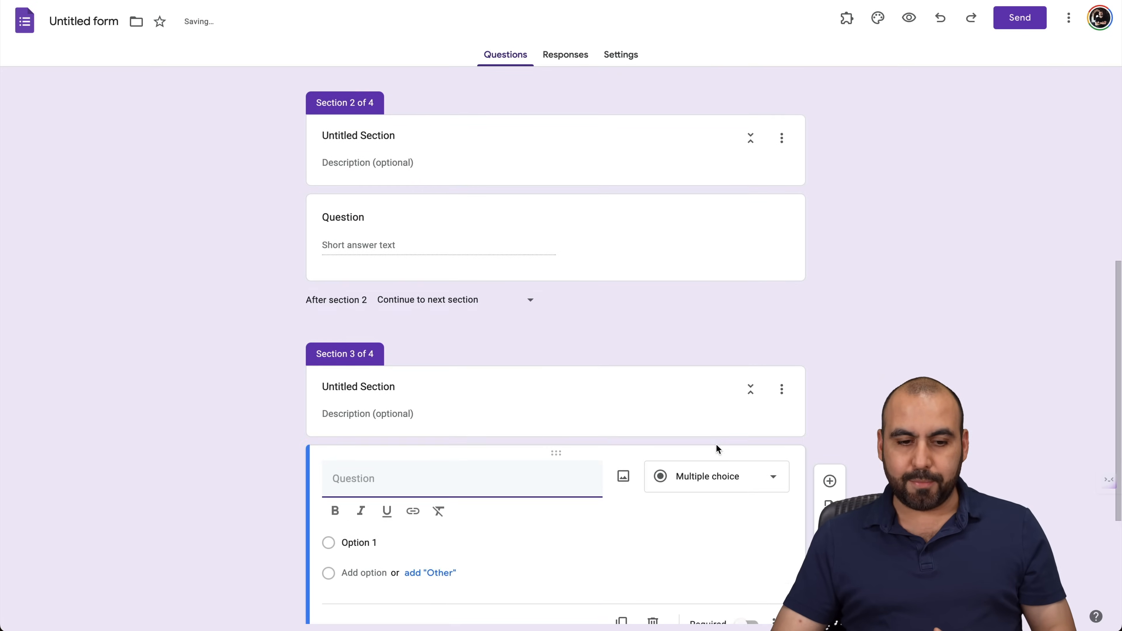
Step: Give sections 3 and 4 their own short-answer questions, numbering the last one 3
click(716, 476)
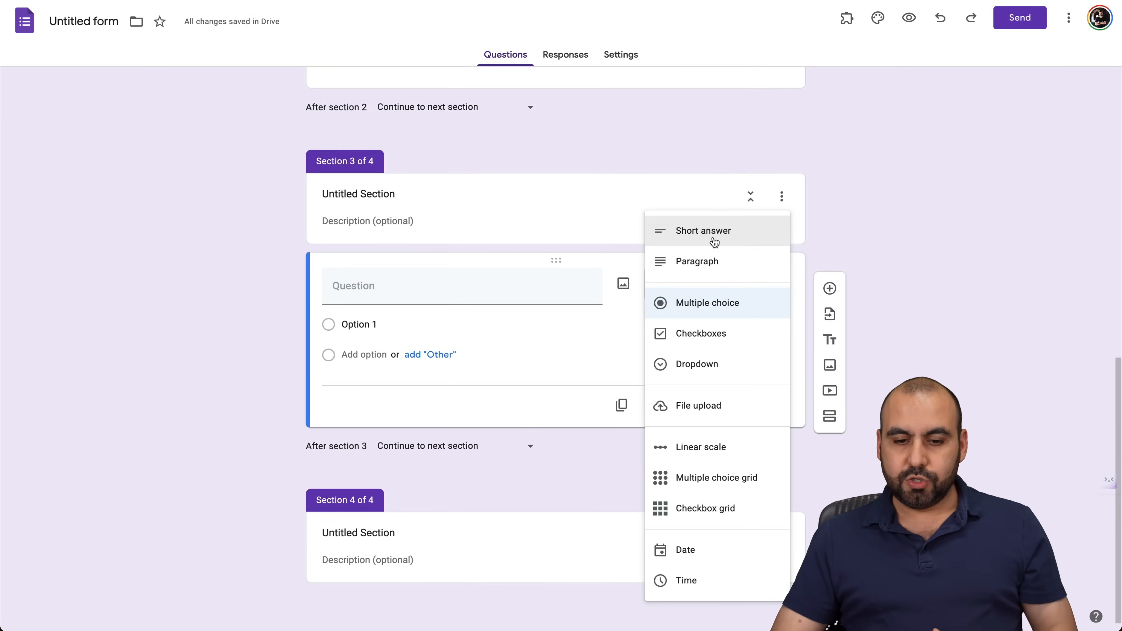
click(704, 231)
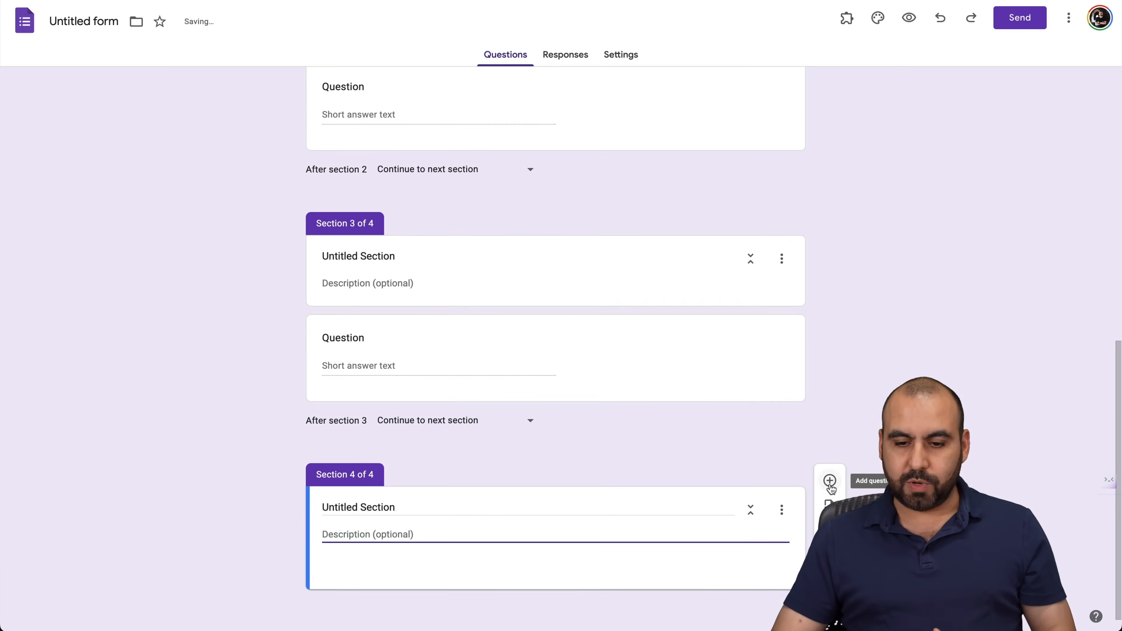
click(830, 481)
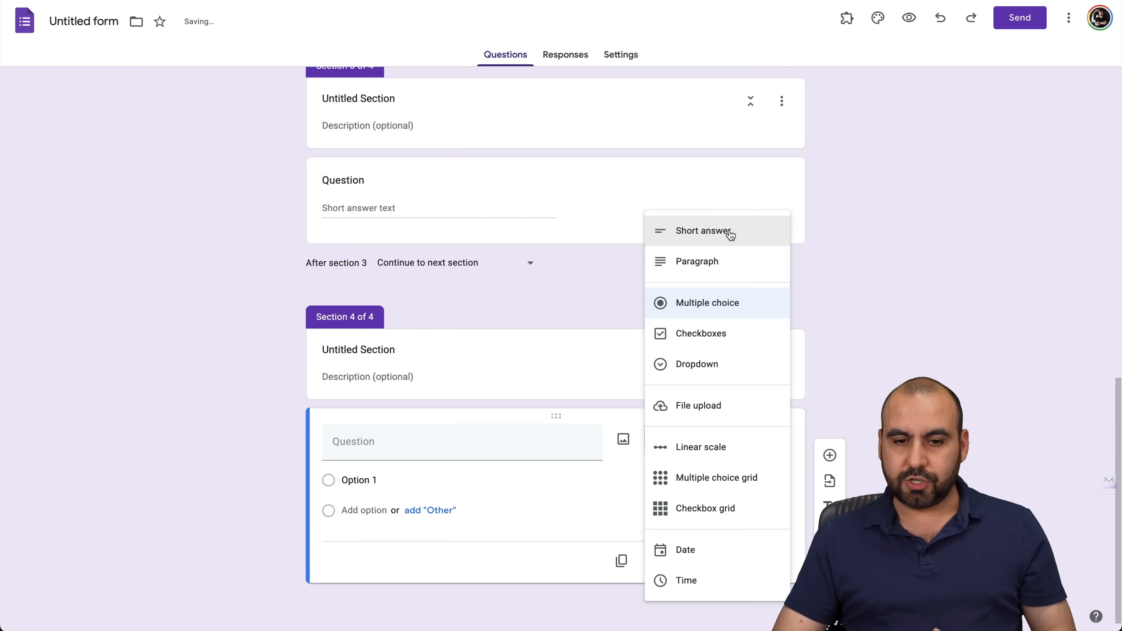
click(703, 231)
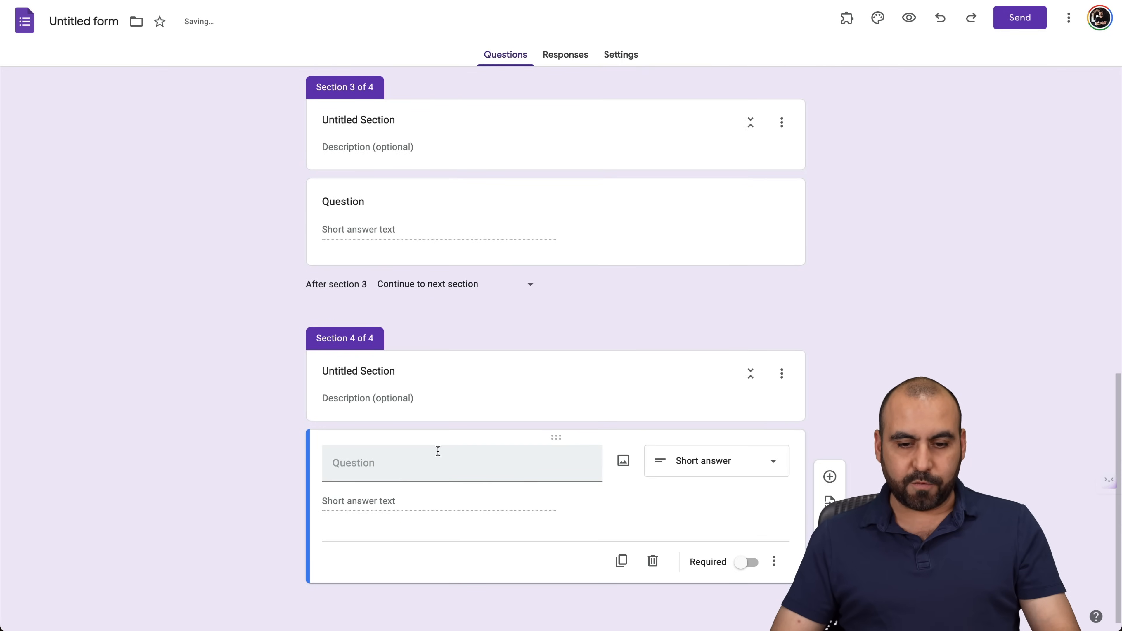
text(3)
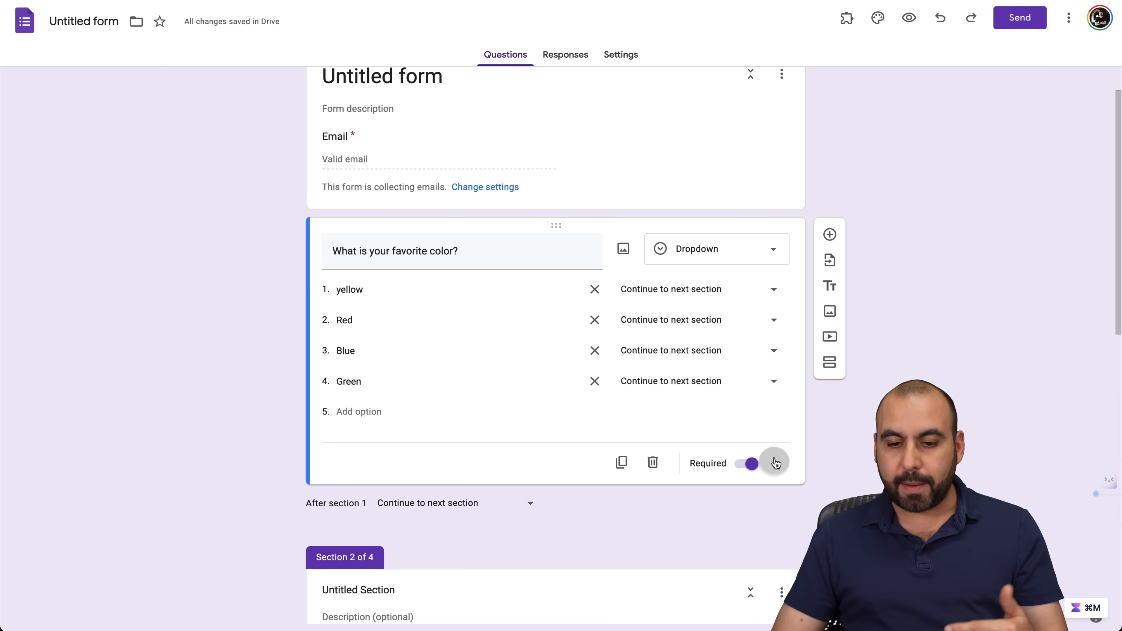
Step: Route yellow, Red, Blue and Green answers to sections 1, 2, 3 and 4
click(774, 462)
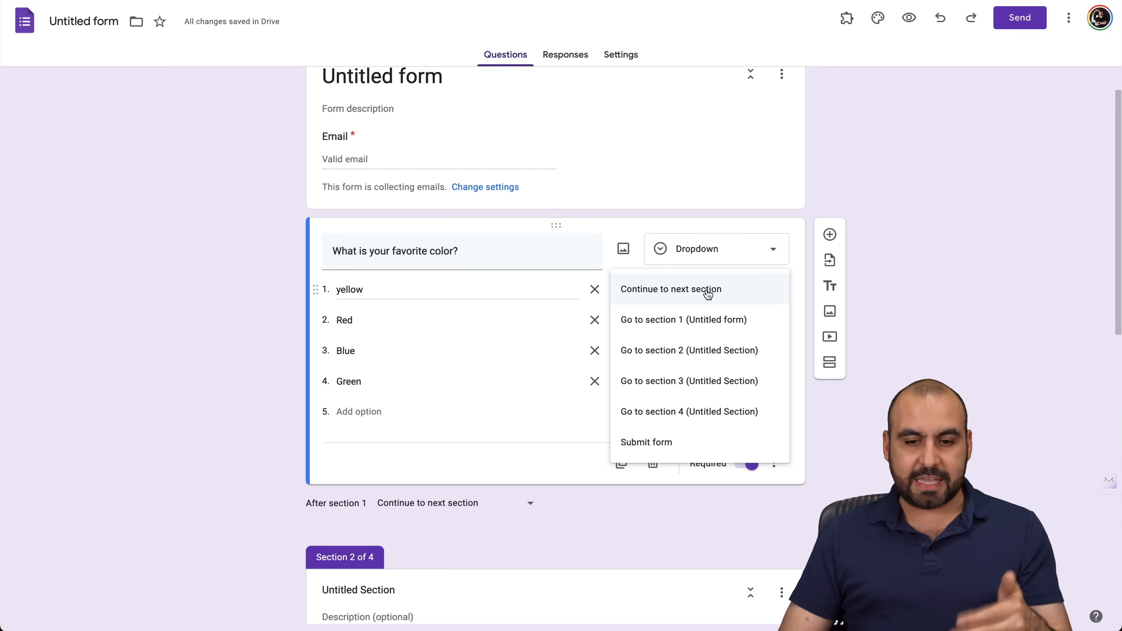
mouse_move(718, 320)
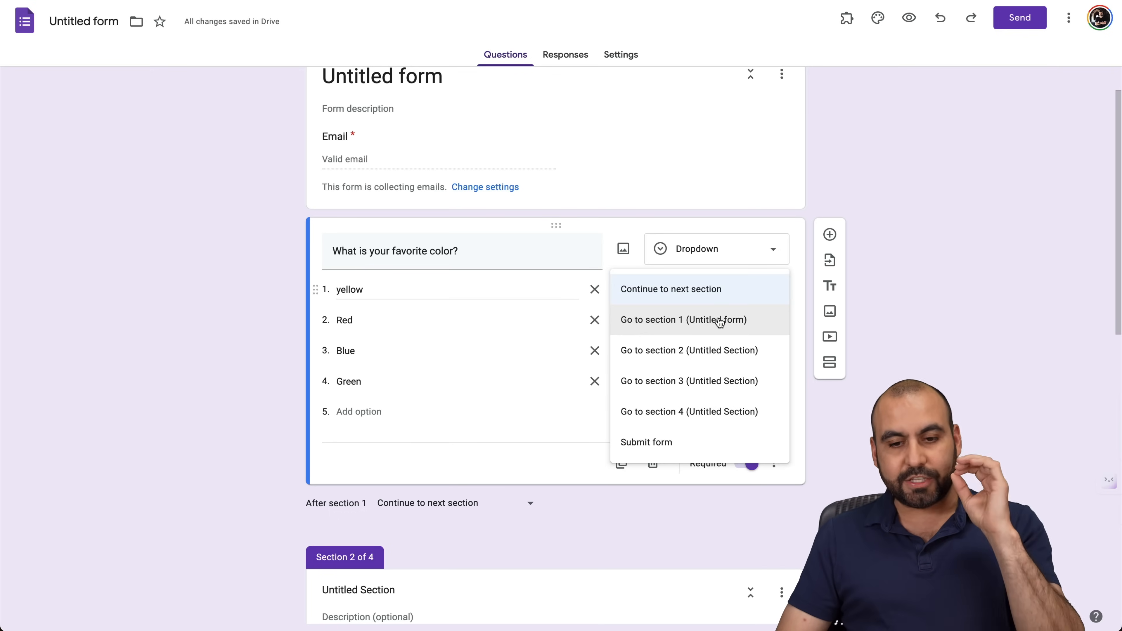
click(683, 319)
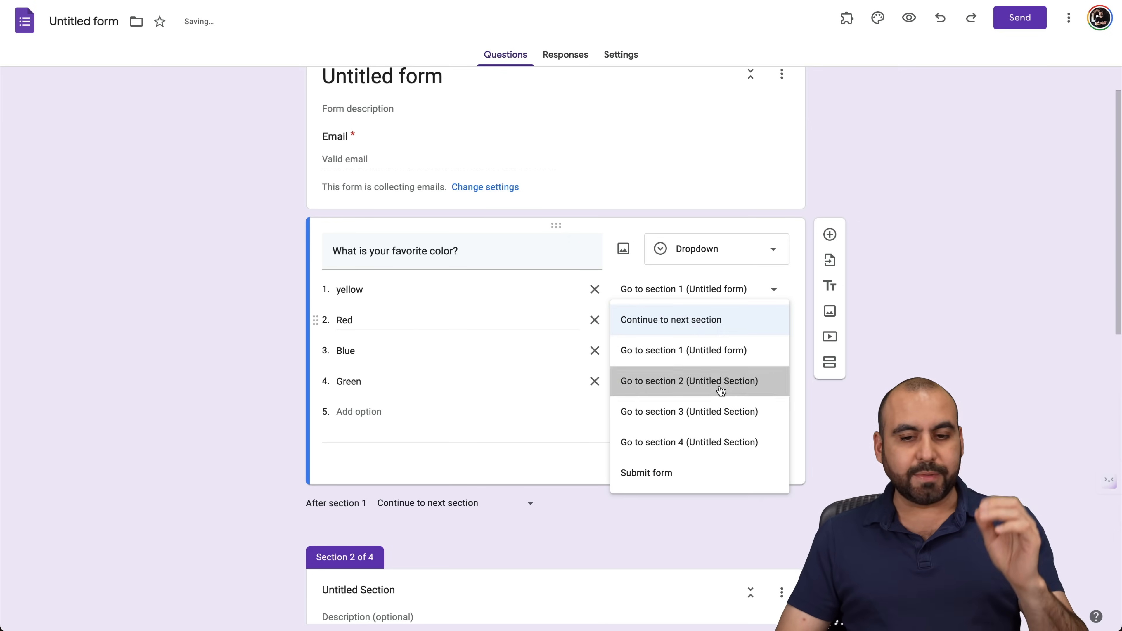
click(689, 381)
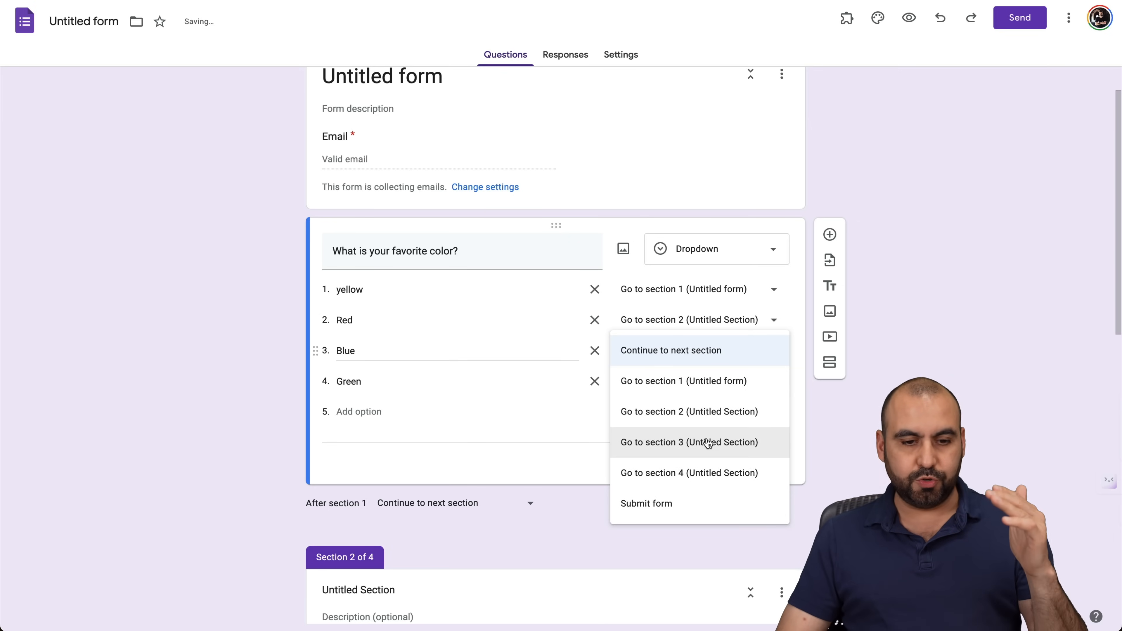
click(709, 443)
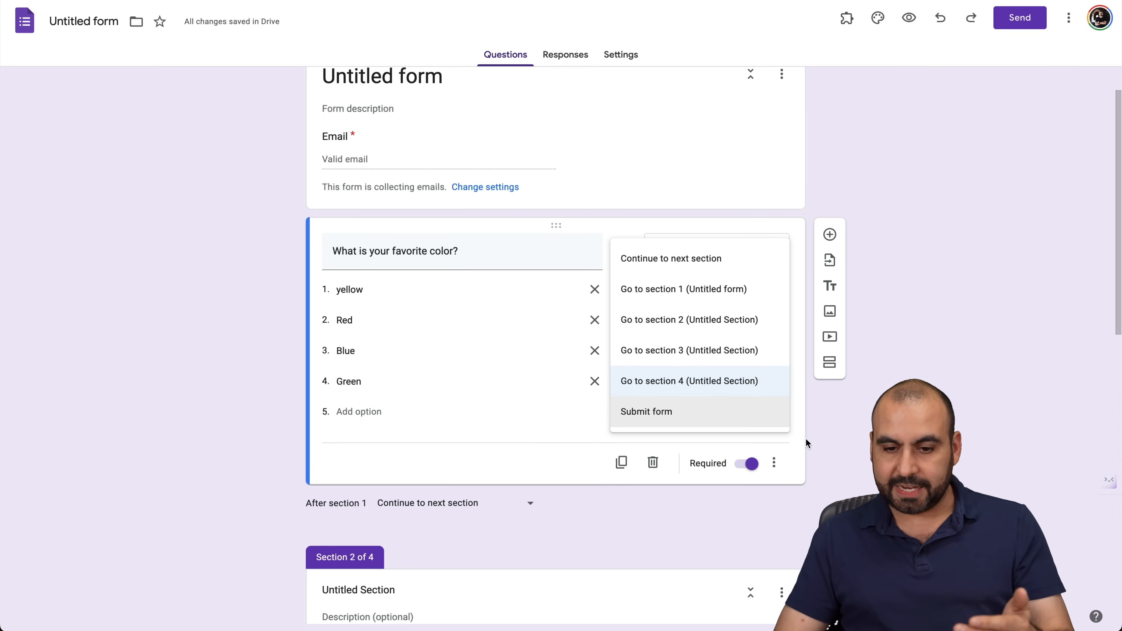
click(690, 381)
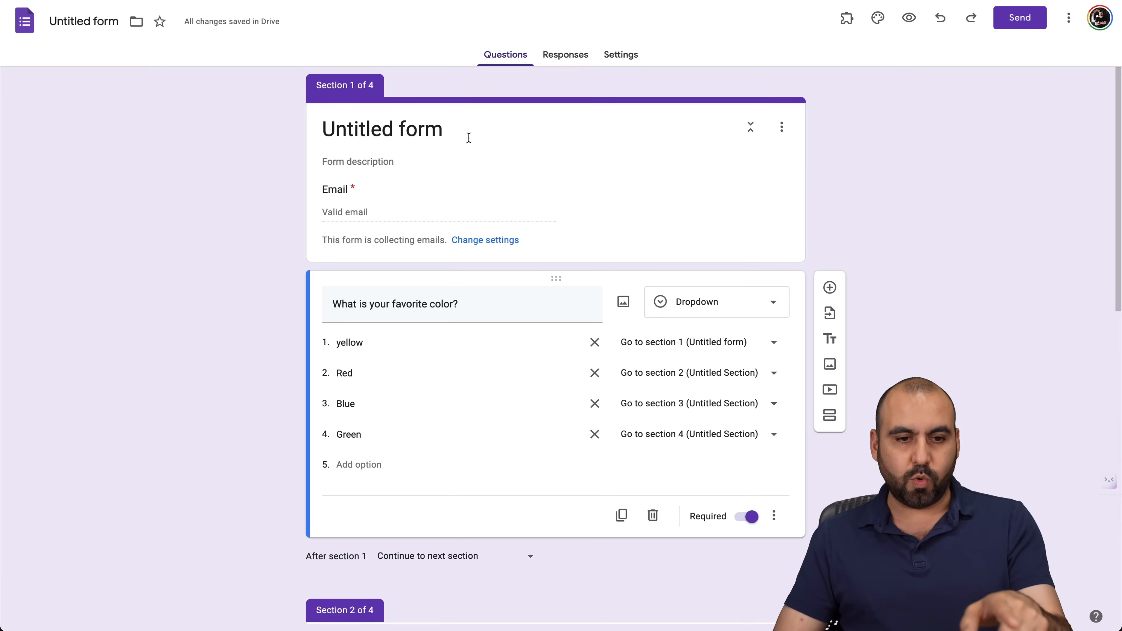
Step: Open the respondent preview of the form
scroll(down, 3)
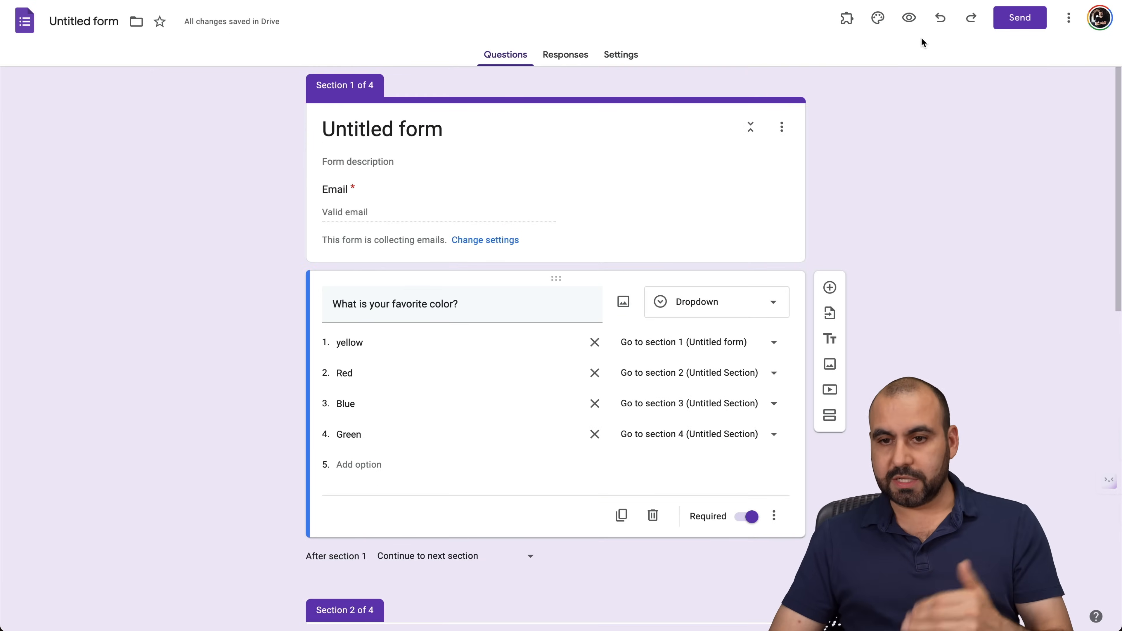
click(908, 17)
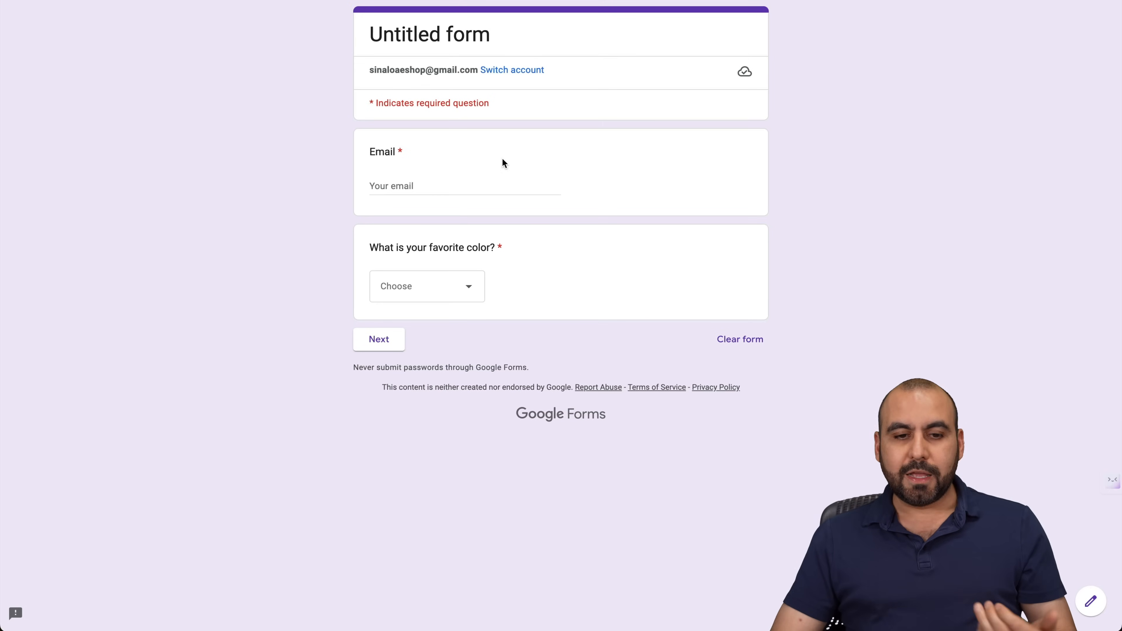
Step: Enter a test email, try Red, then choose Blue and advance to section 3
text(test@test.com)
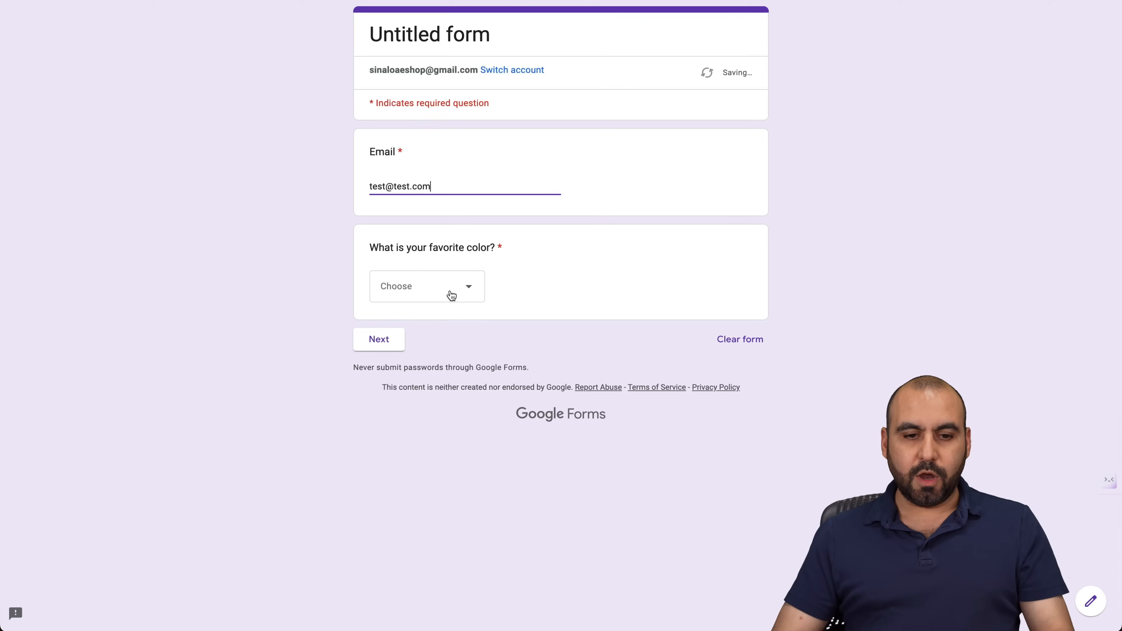
click(428, 287)
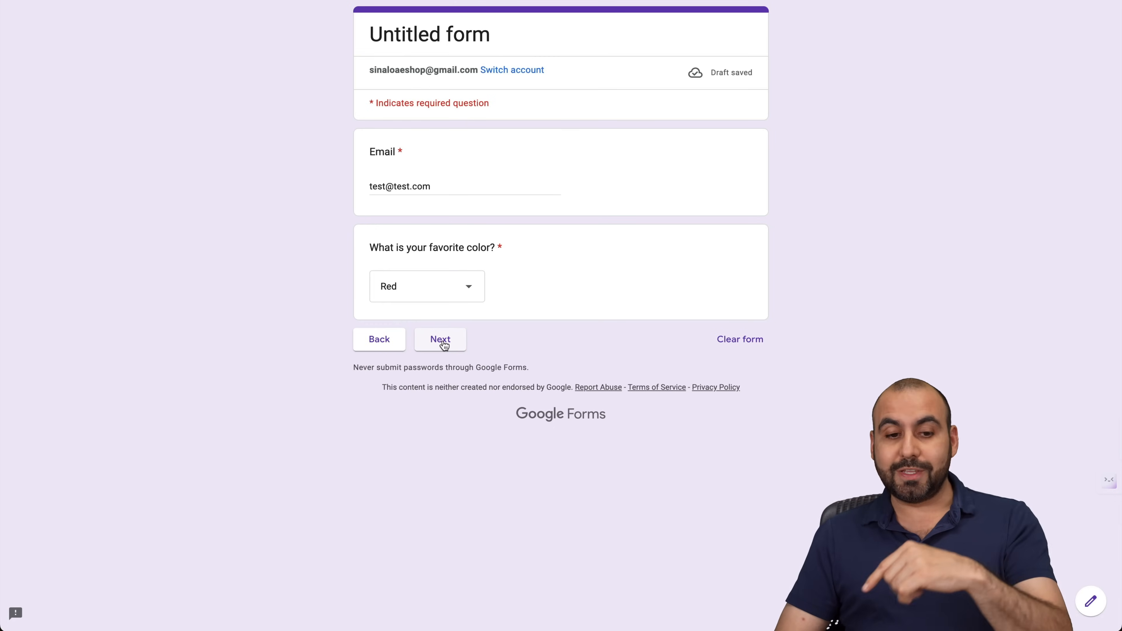
click(440, 339)
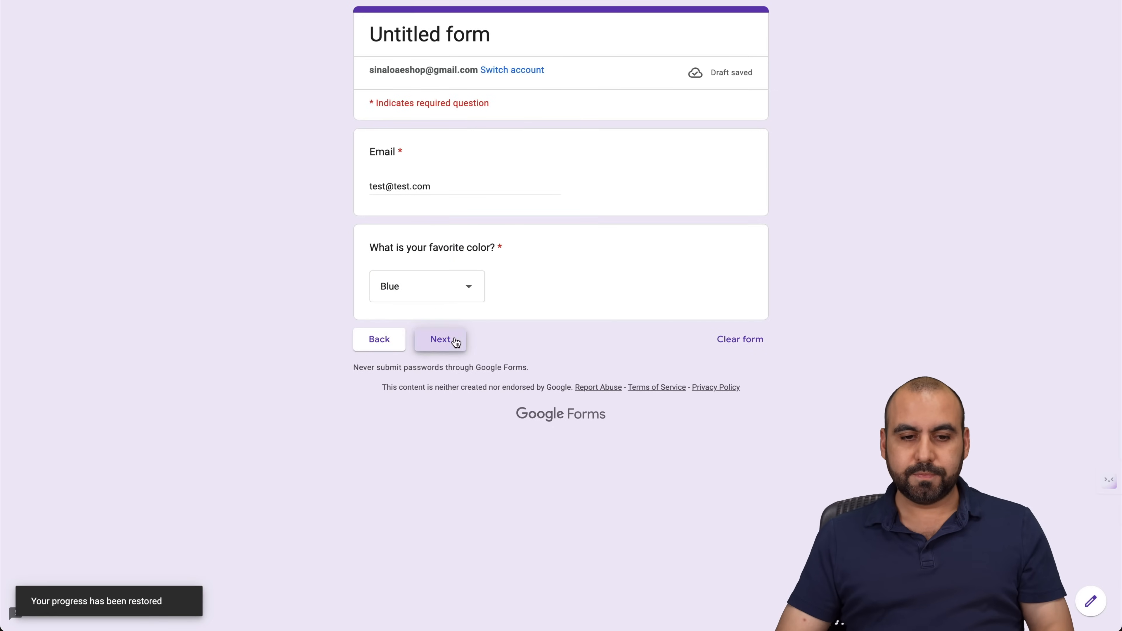
mouse_move(415, 328)
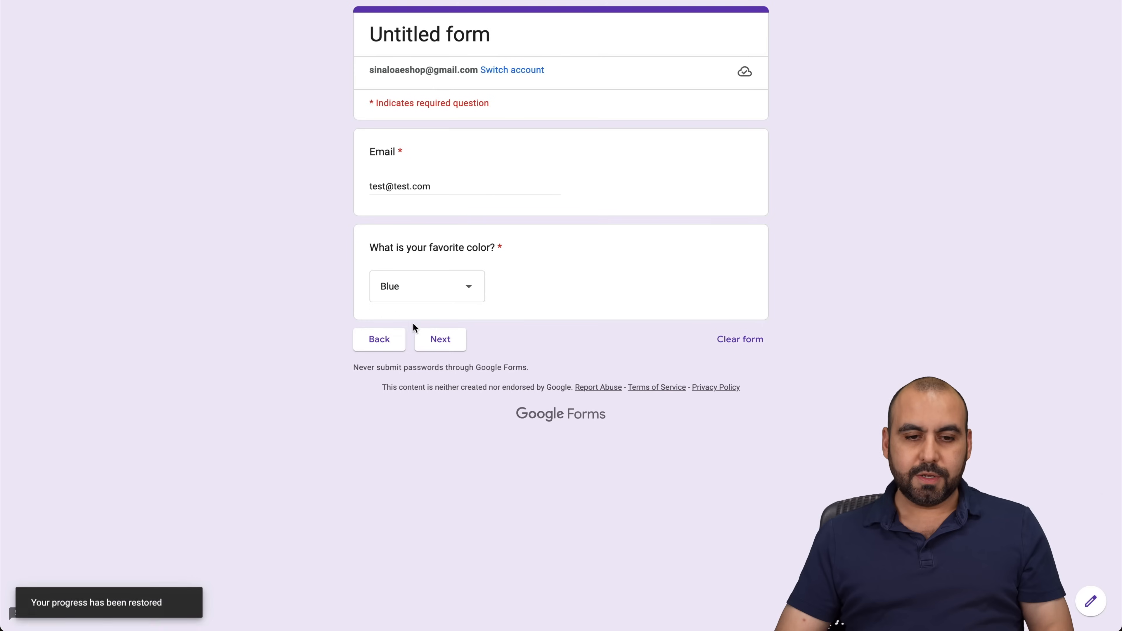
click(441, 339)
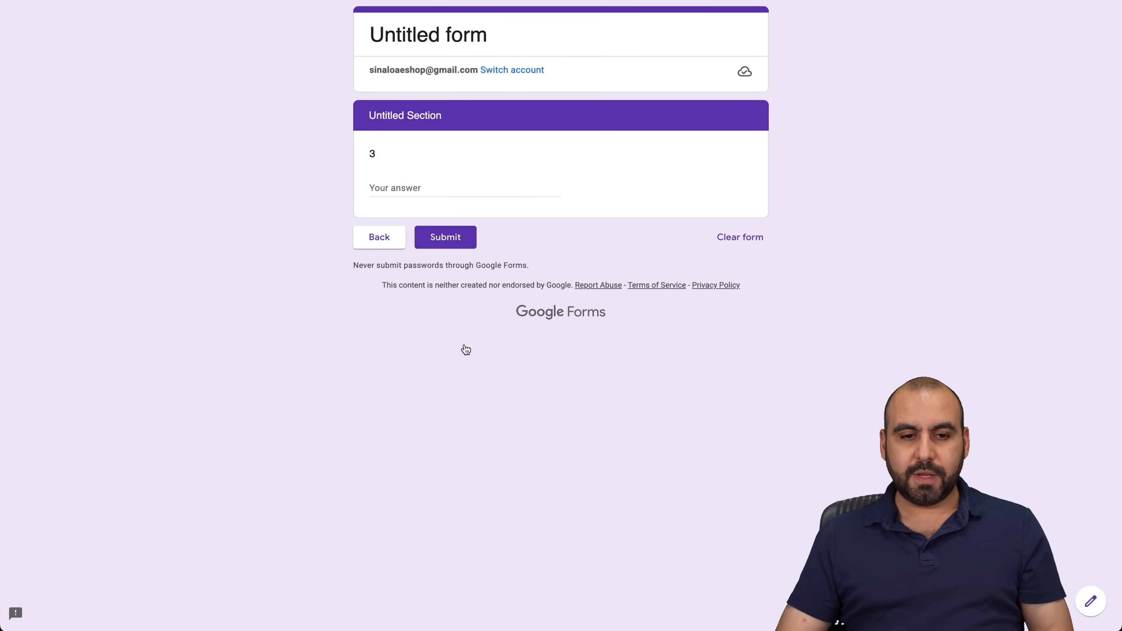
mouse_move(508, 175)
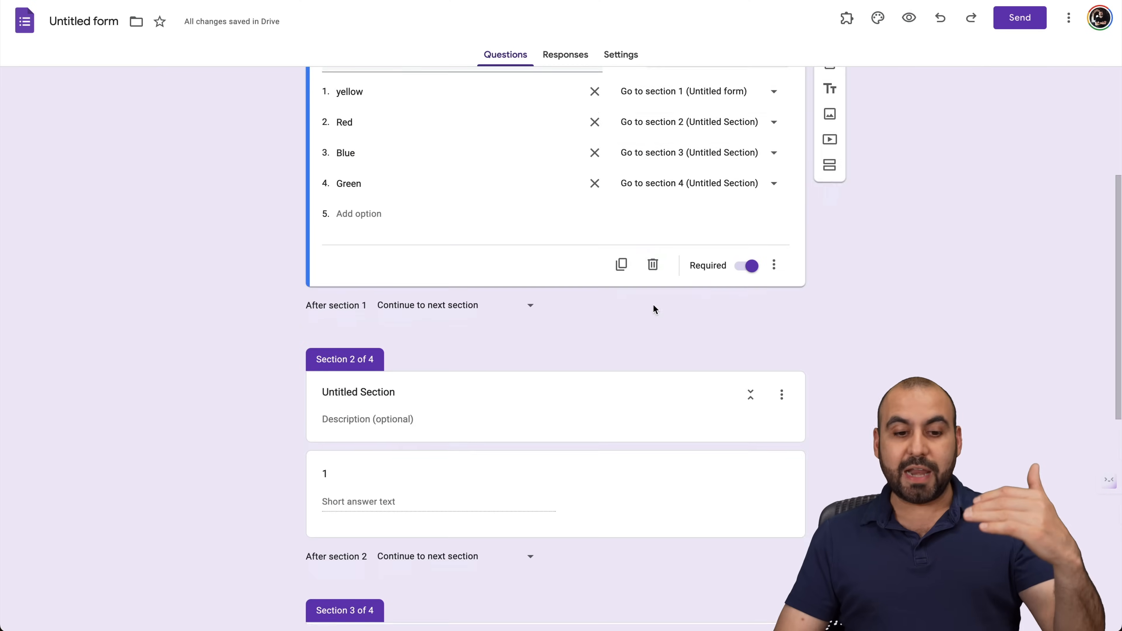
Step: Back in the editor, select section 2's question 1 and show its answer-type list
scroll(down, 3)
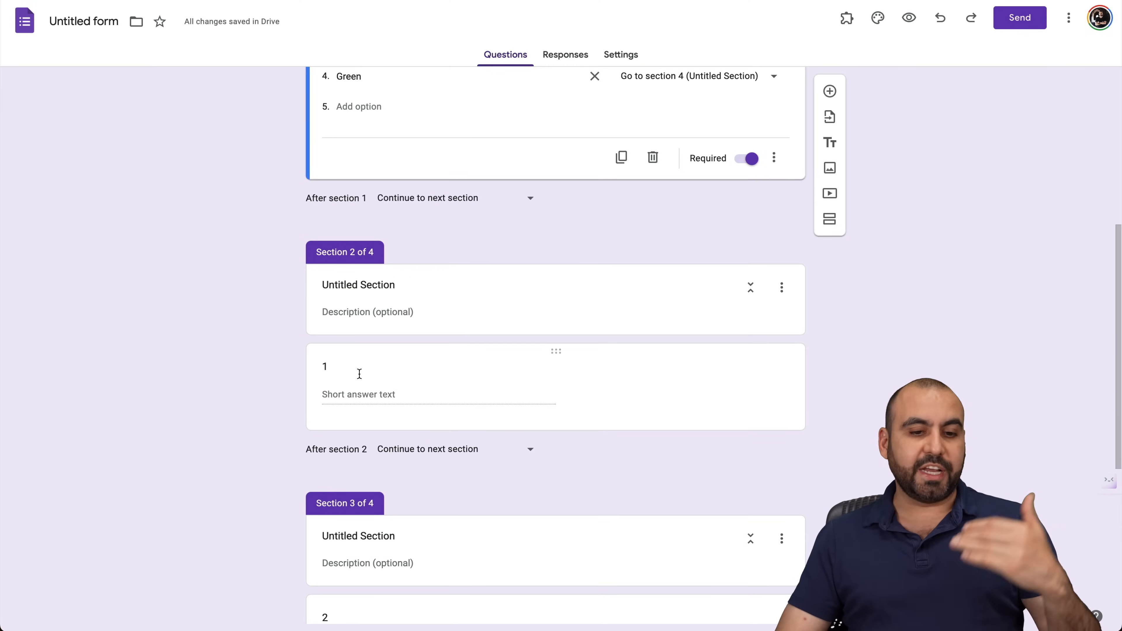
click(336, 367)
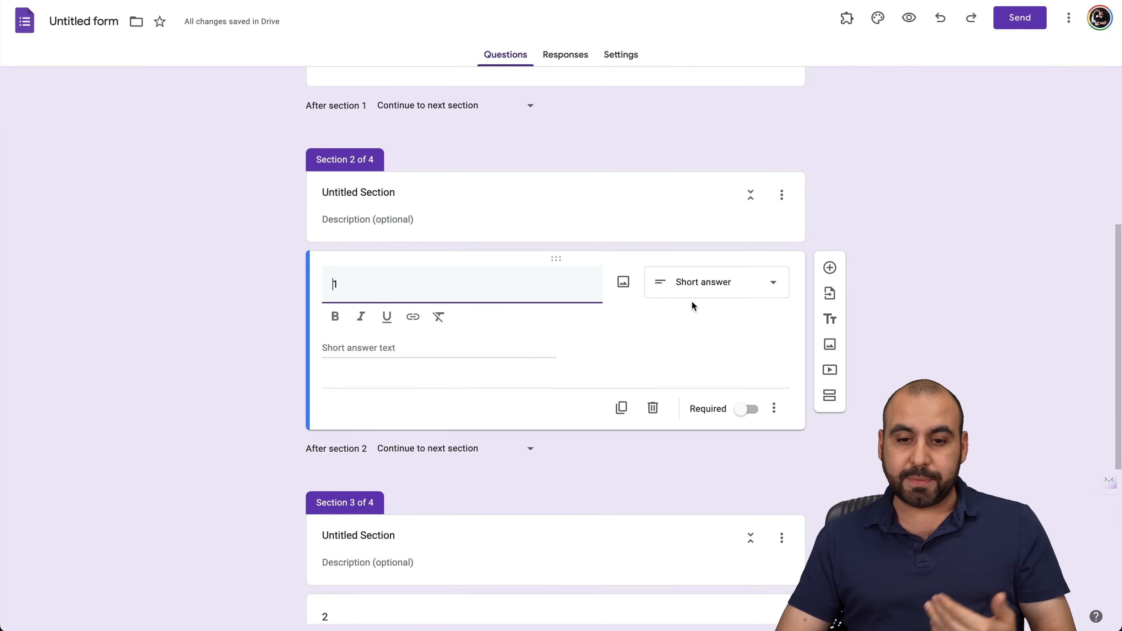
click(716, 282)
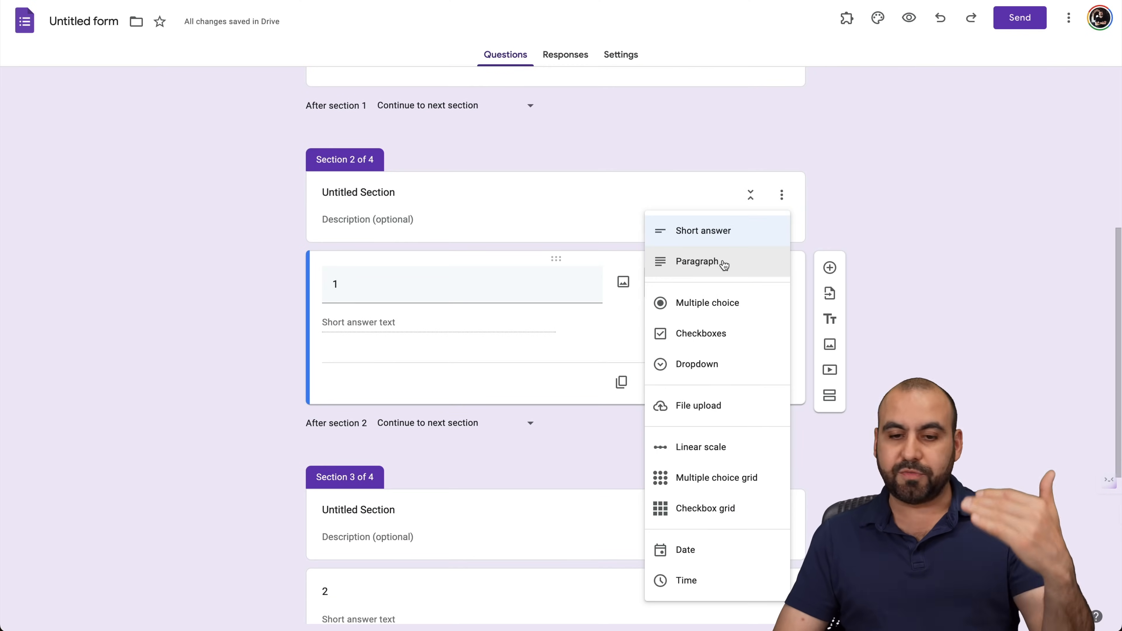
mouse_move(735, 401)
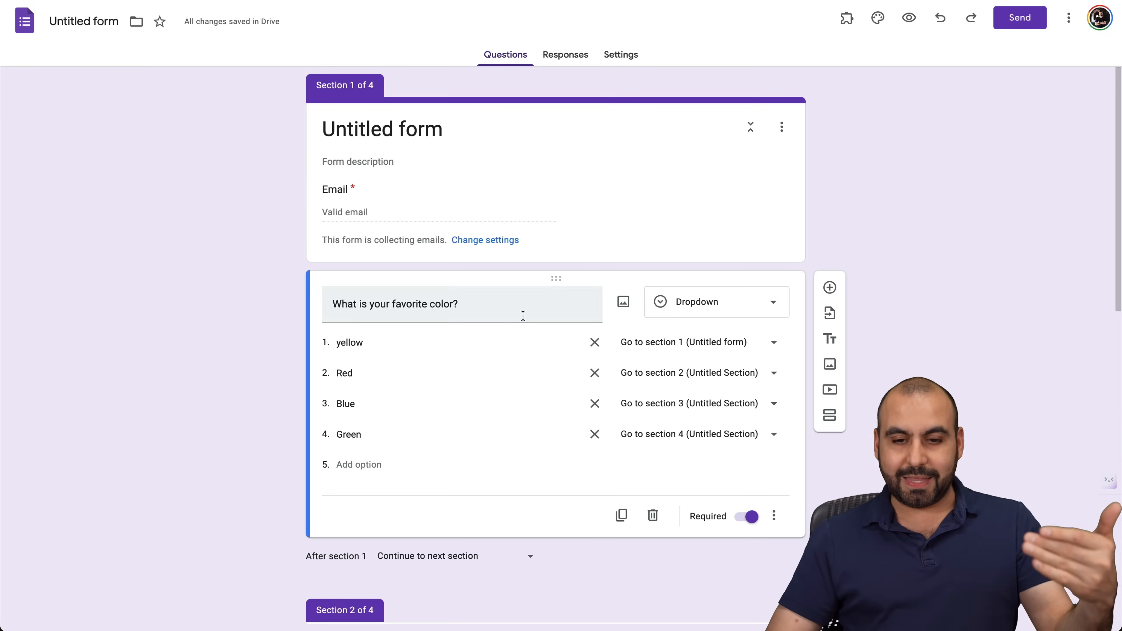
click(774, 515)
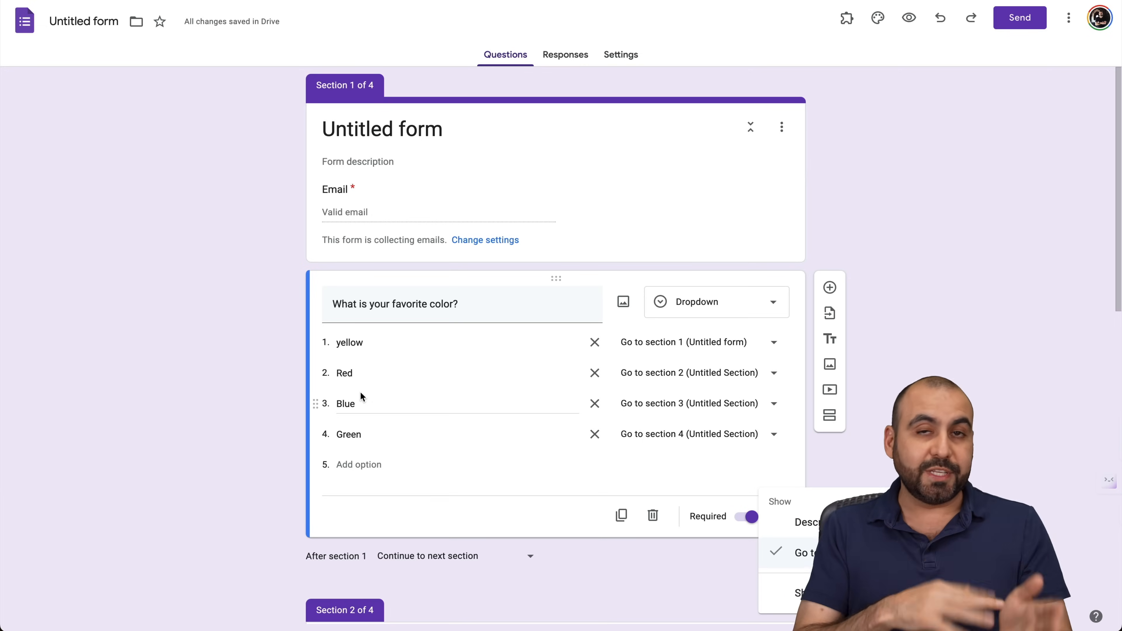
mouse_move(404, 427)
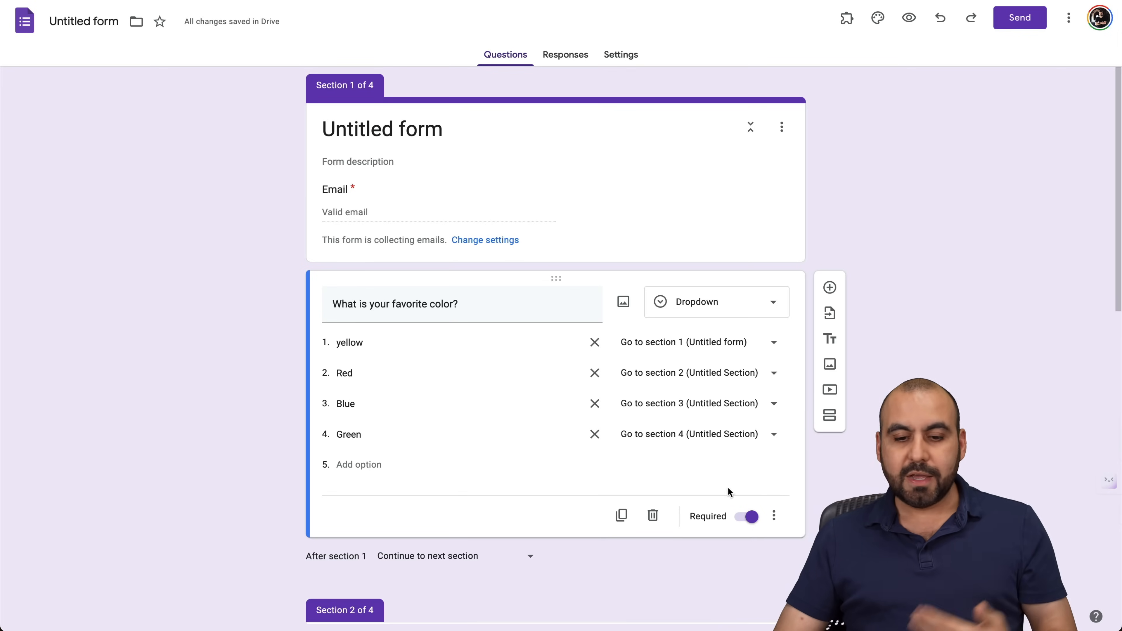
mouse_move(653, 515)
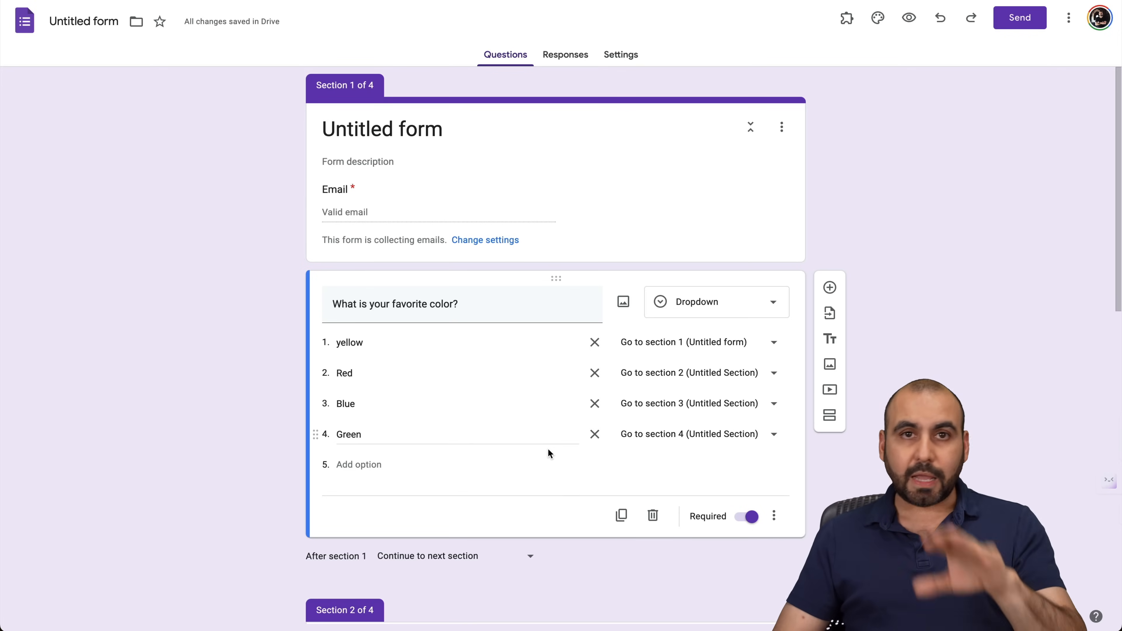
mouse_move(830, 390)
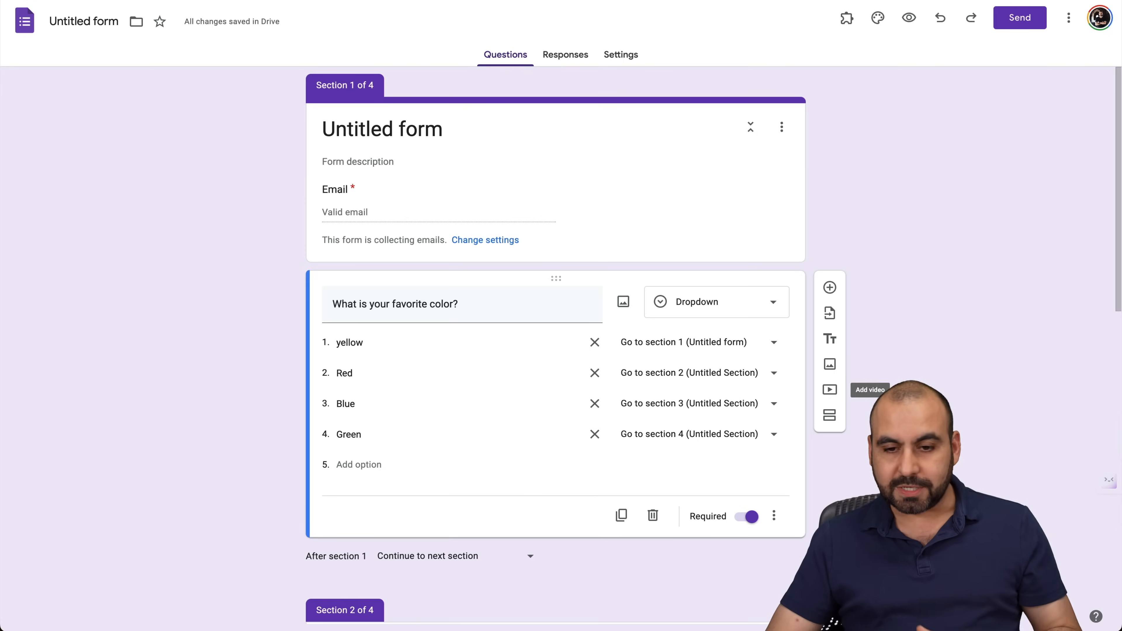
mouse_move(909, 58)
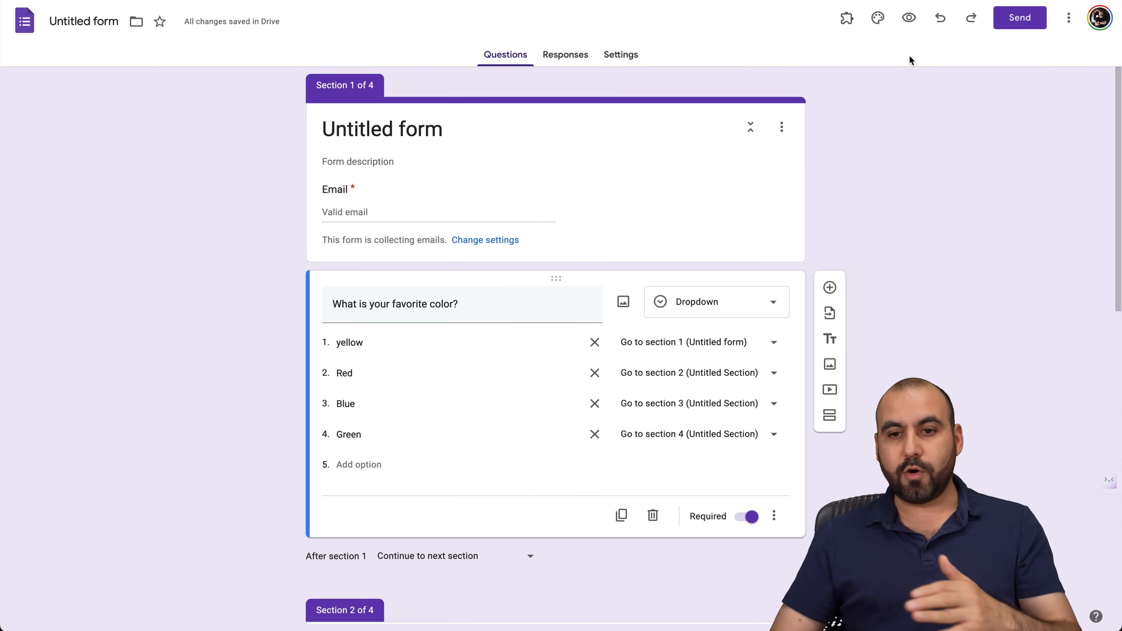
mouse_move(878, 18)
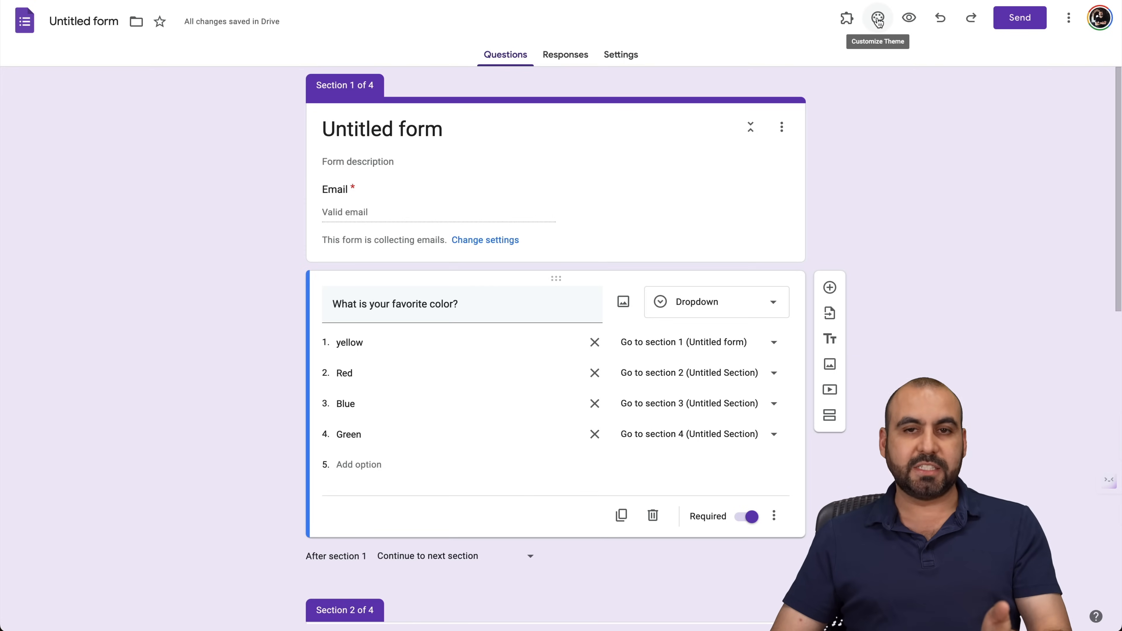
Step: Review the Send form dialog's email, link and embed options, then cancel without sending
click(1020, 17)
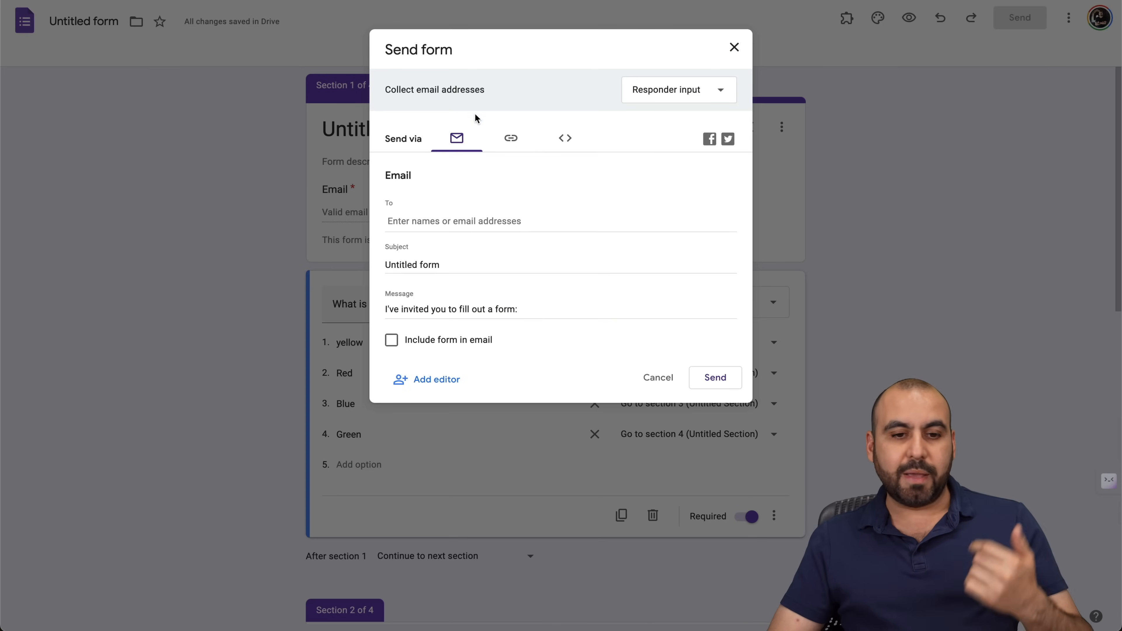
click(511, 138)
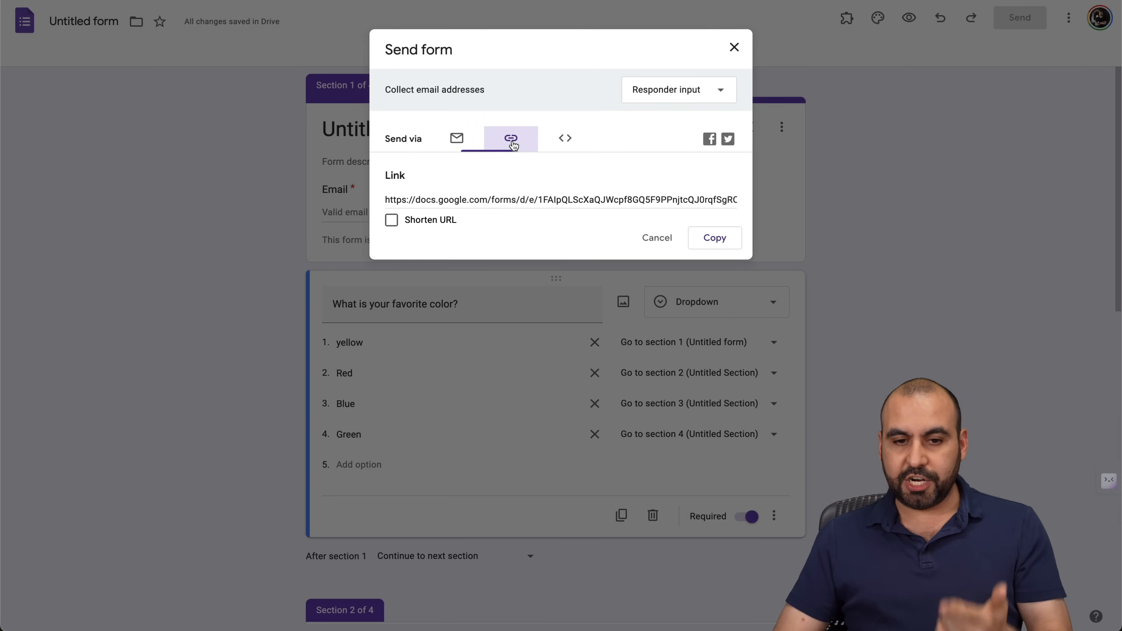
click(565, 138)
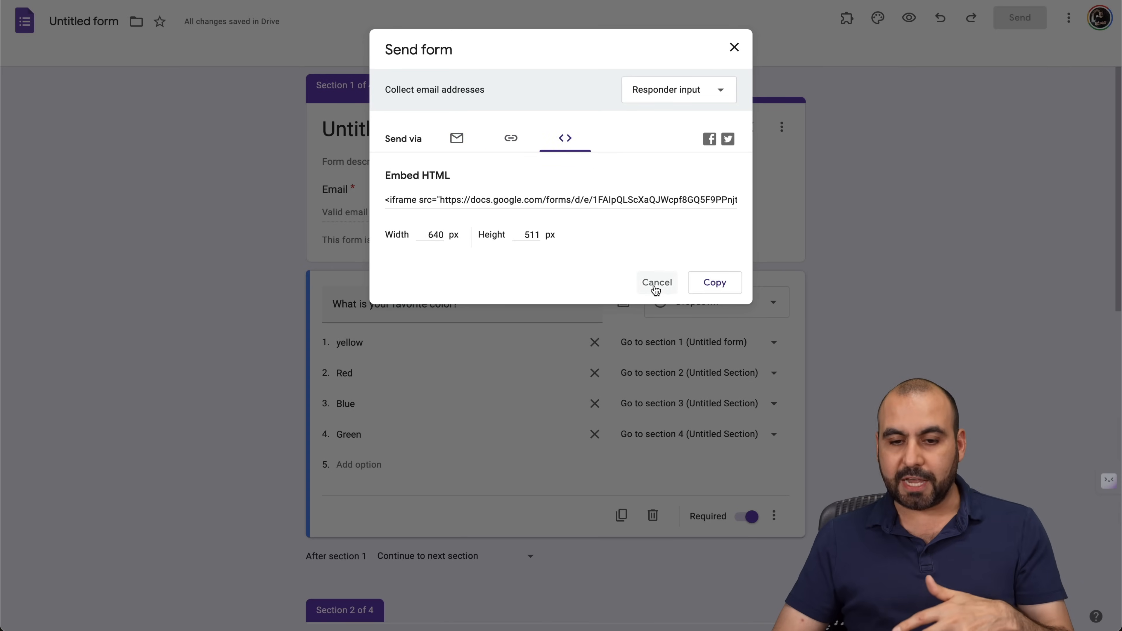
click(657, 283)
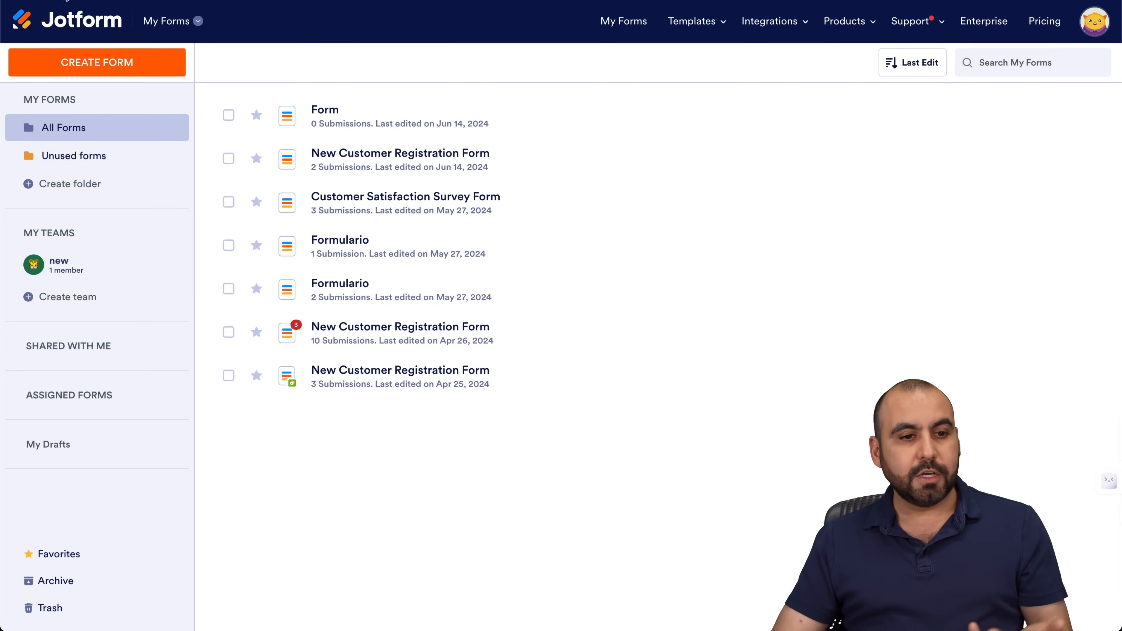
Step: Create a new Jotform form from scratch with the classic all-on-one-page layout
click(97, 62)
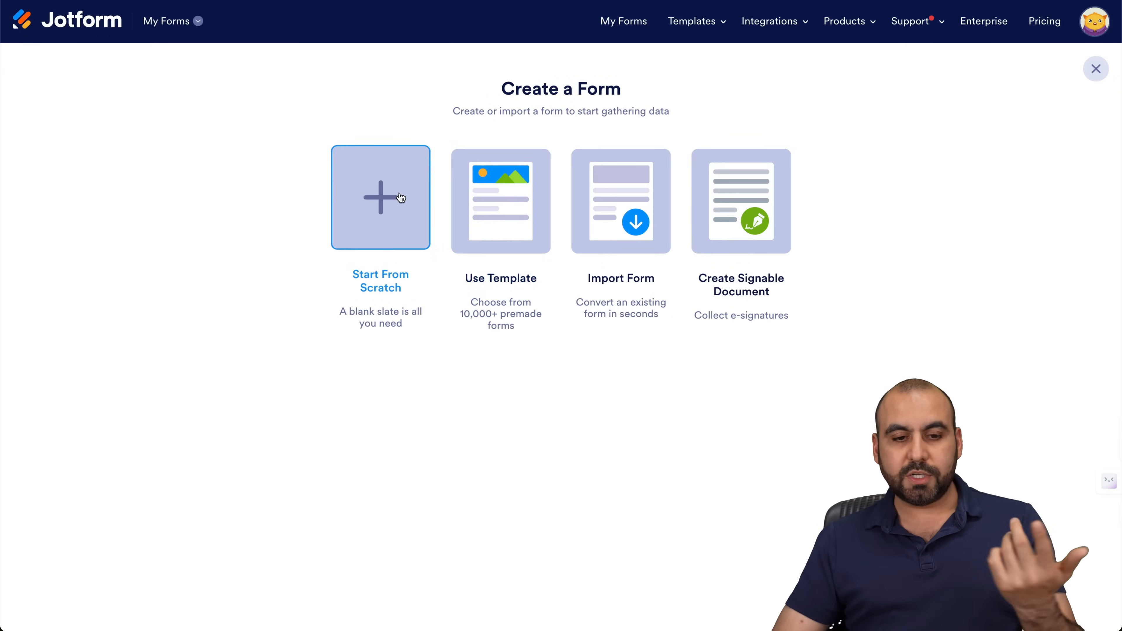
click(397, 199)
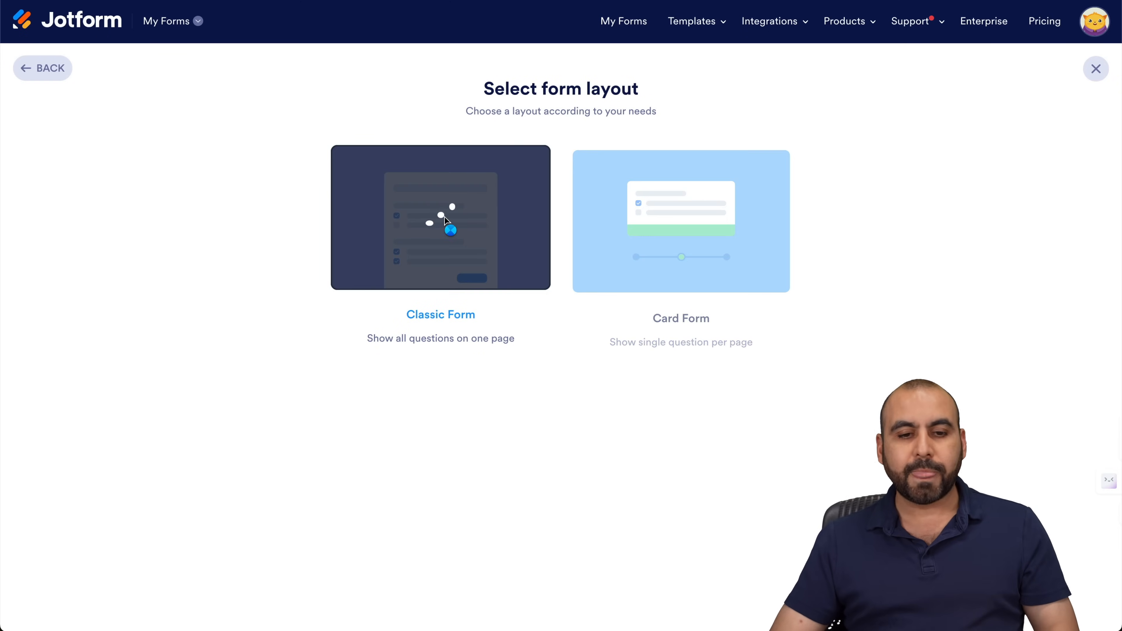
click(446, 221)
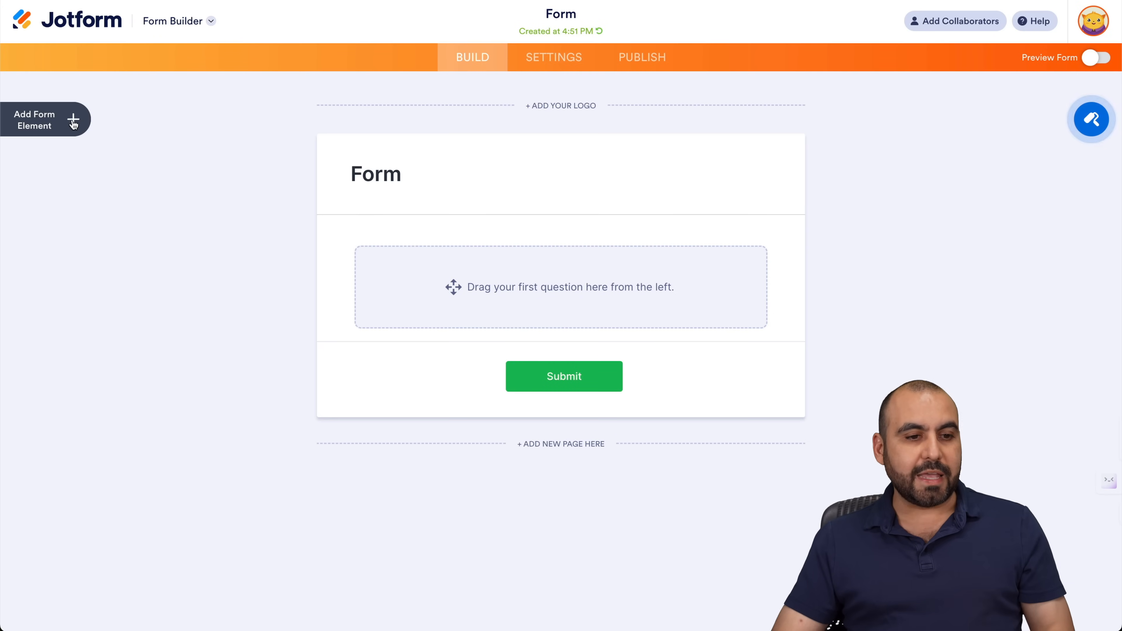
click(72, 121)
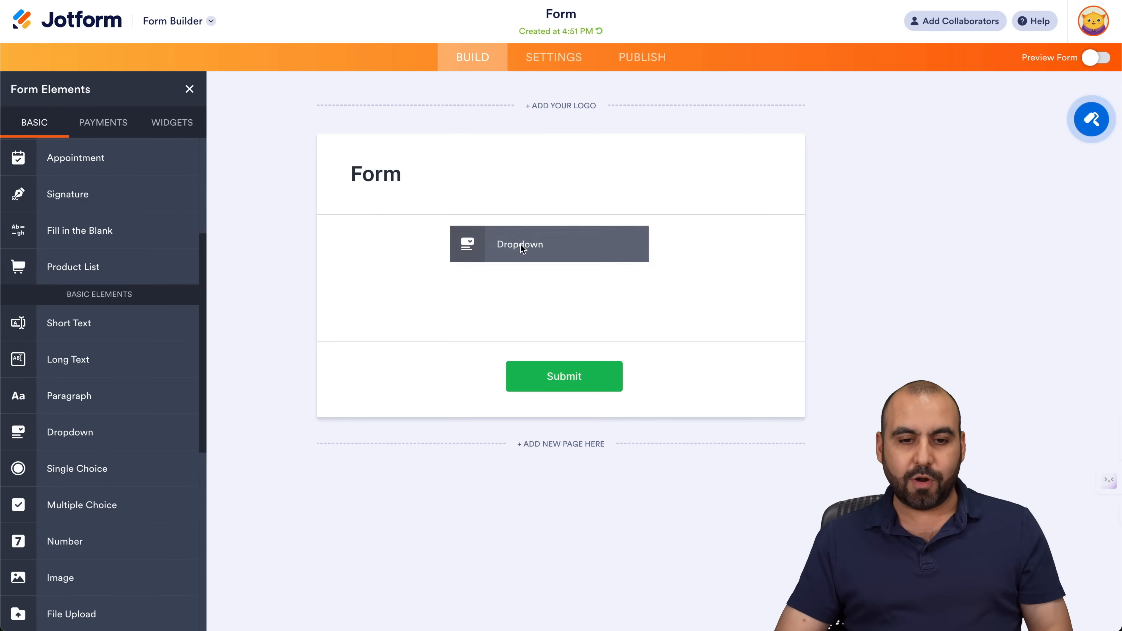
Step: Add a dropdown question and enter its options 1 through 5
click(520, 244)
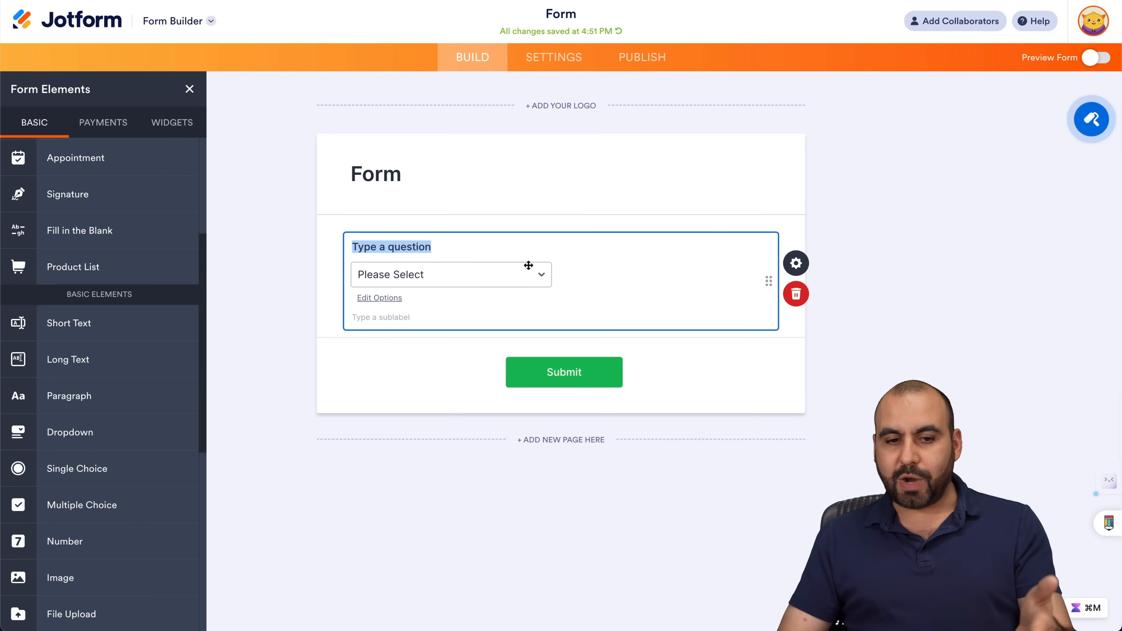
click(380, 297)
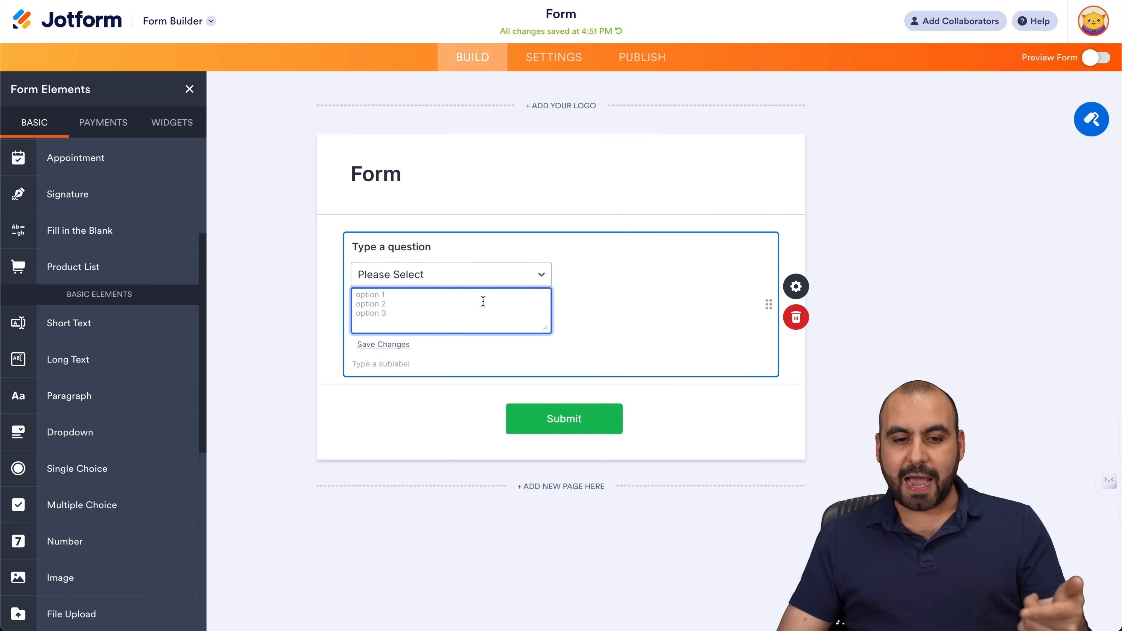
text(1)
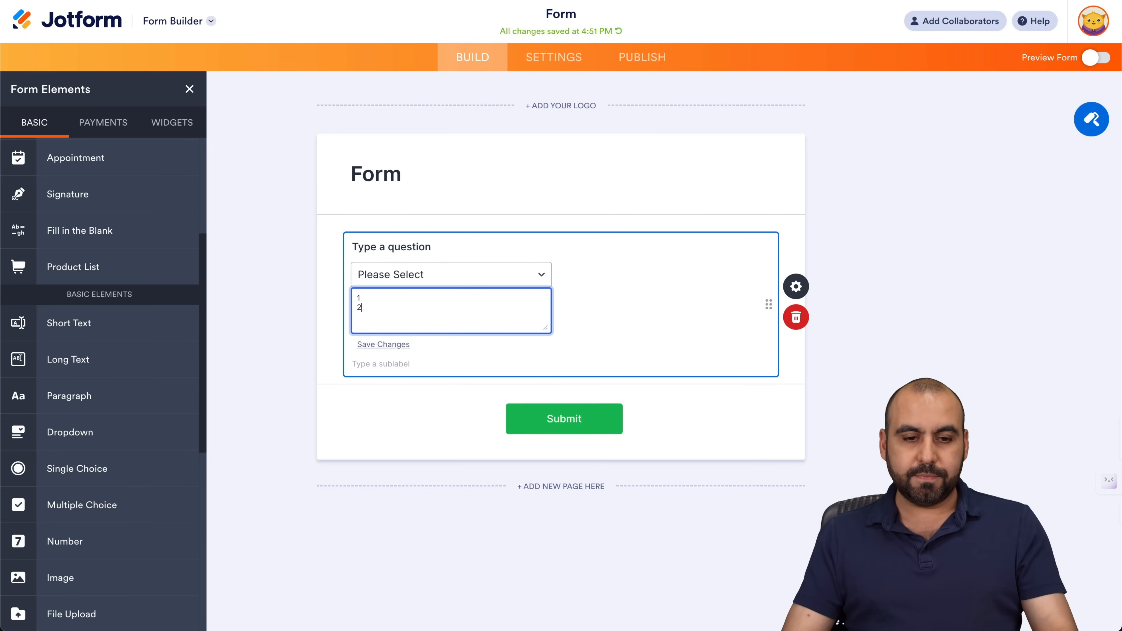
text(3)
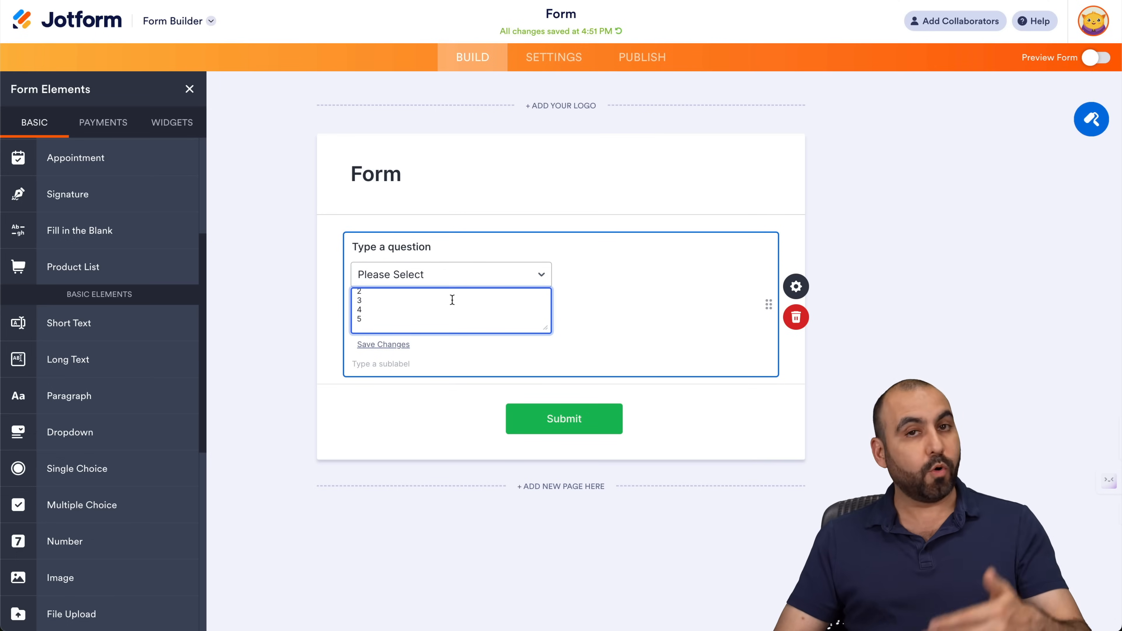
mouse_move(626, 310)
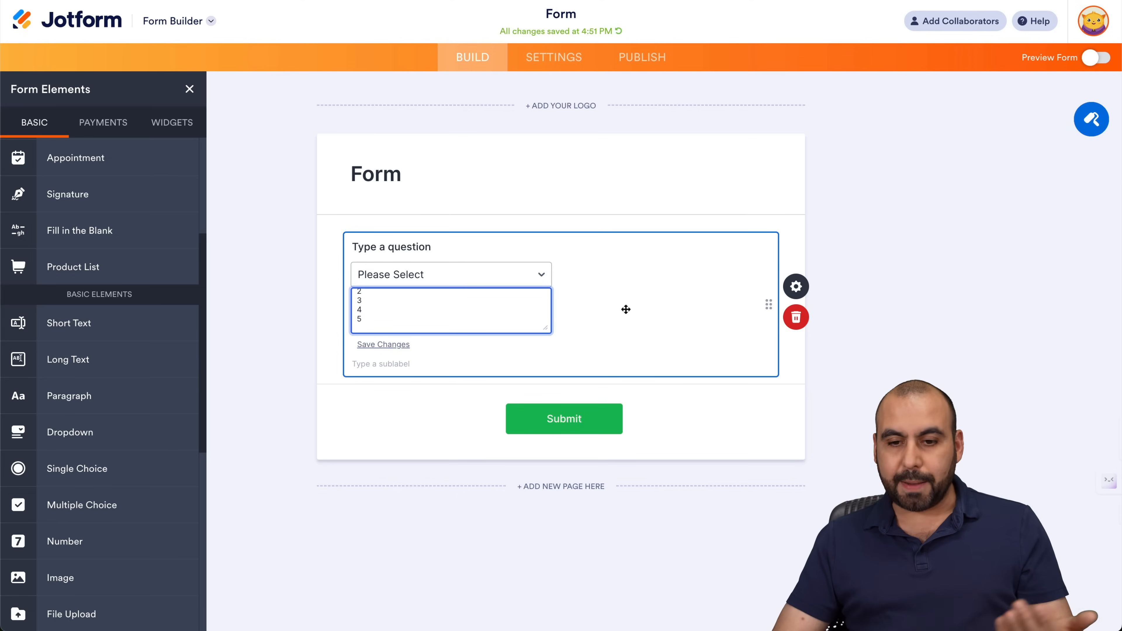
Step: Save the 1–5 options and review the dropdown's General, Options and Advanced properties
click(383, 344)
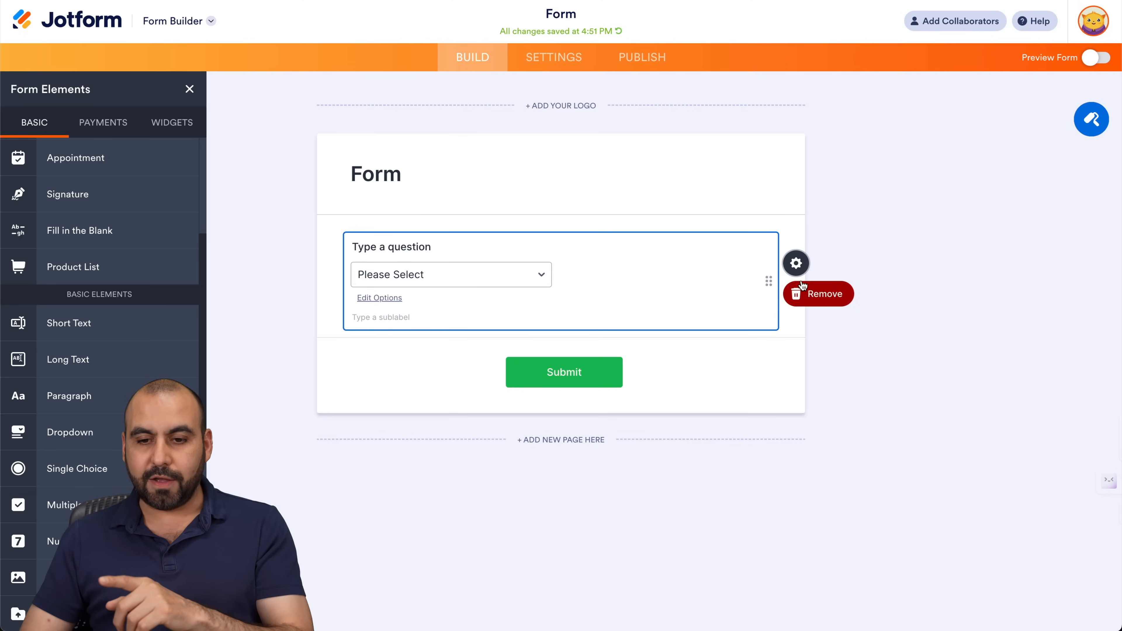
click(796, 263)
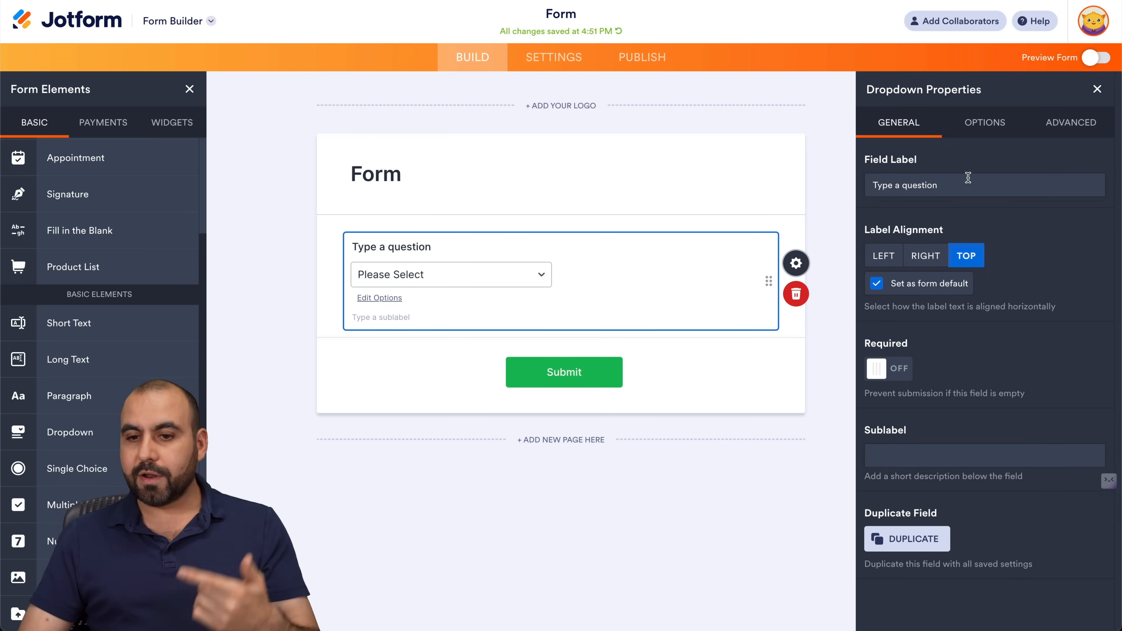
click(985, 122)
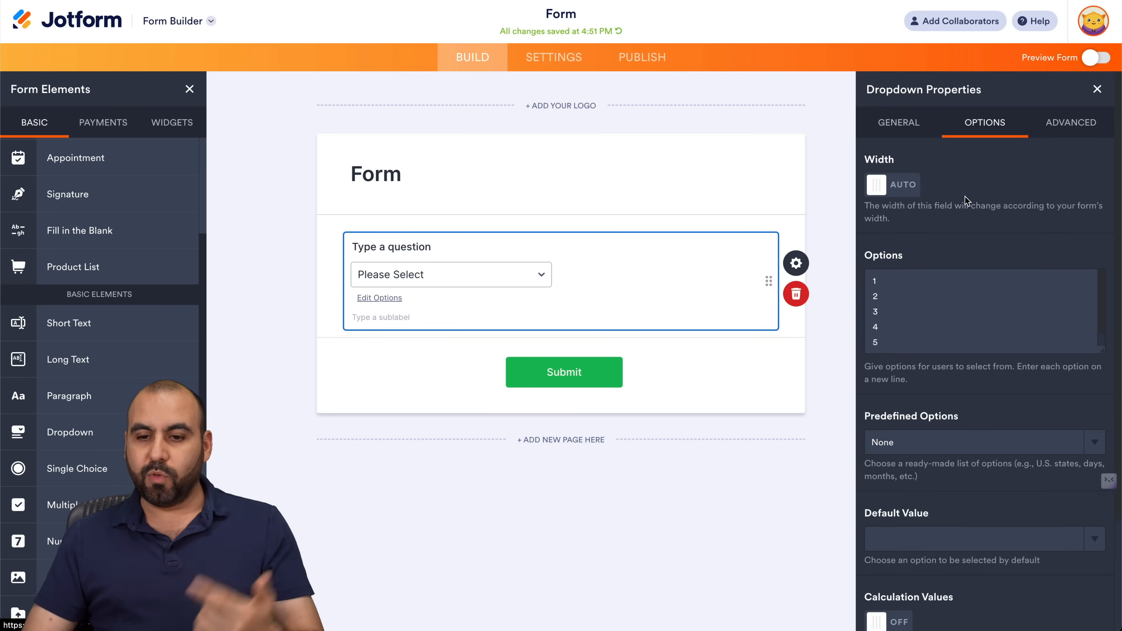
scroll(down, 3)
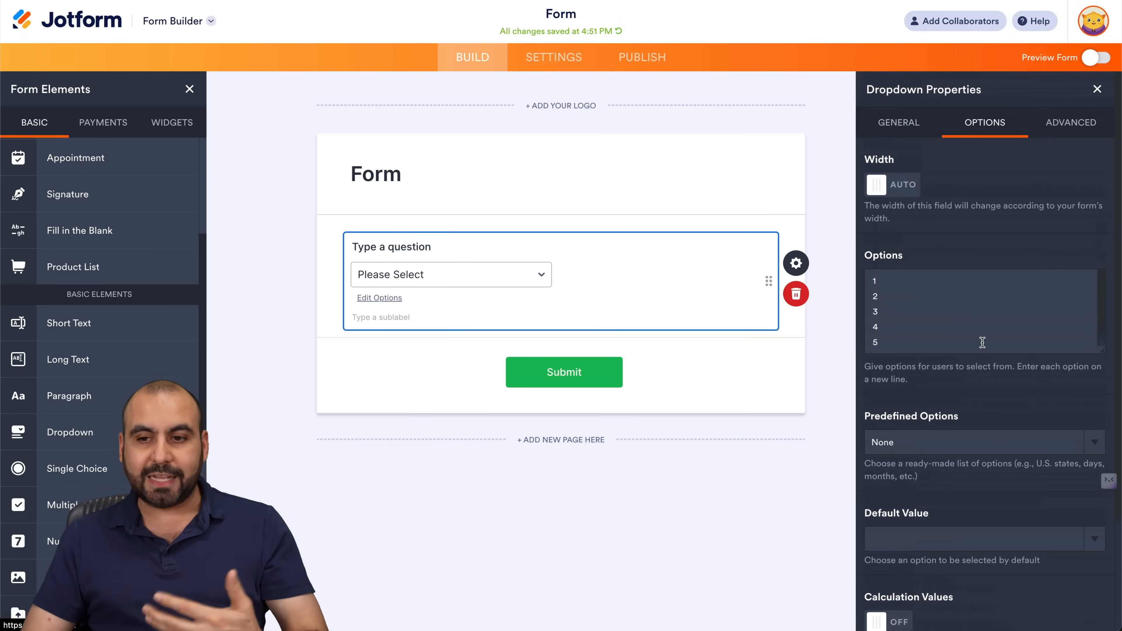
click(1070, 123)
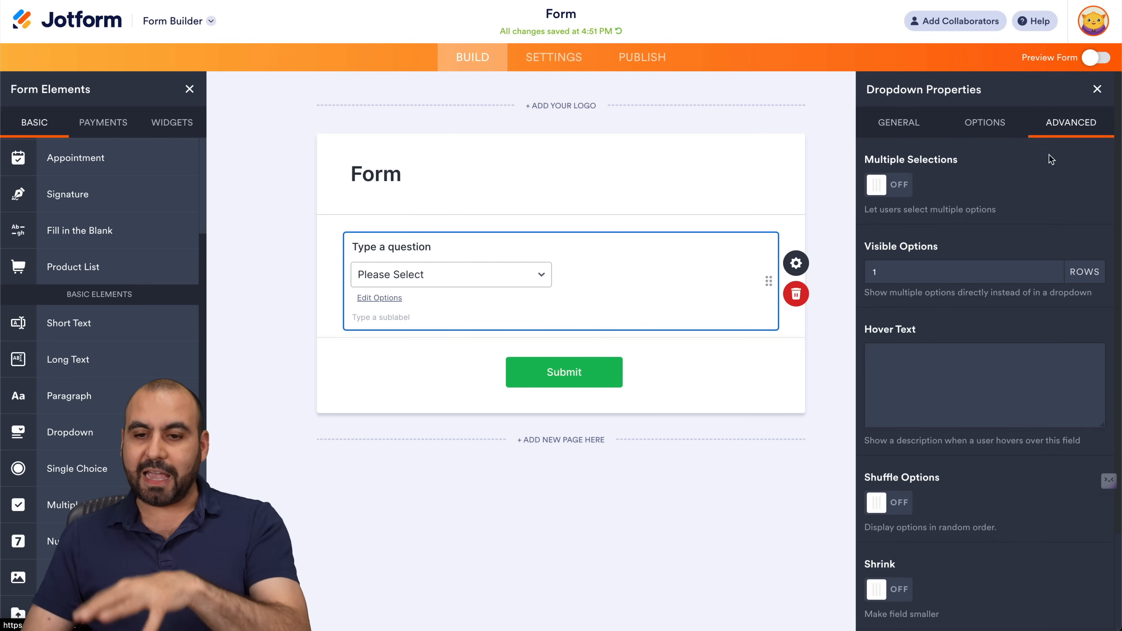
click(1097, 89)
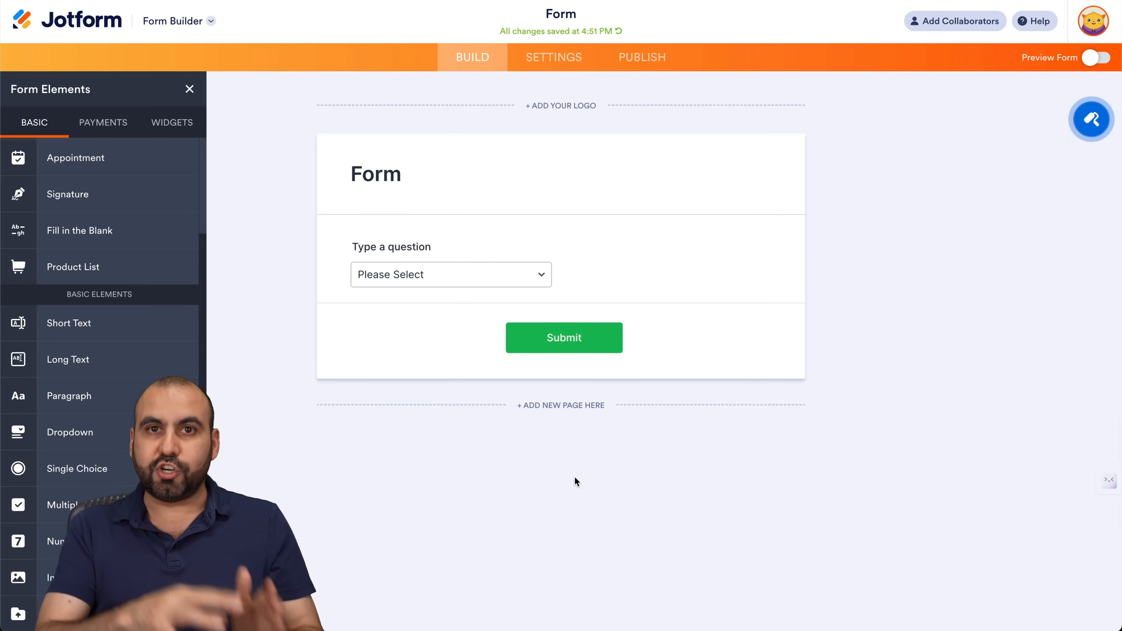
mouse_move(531, 156)
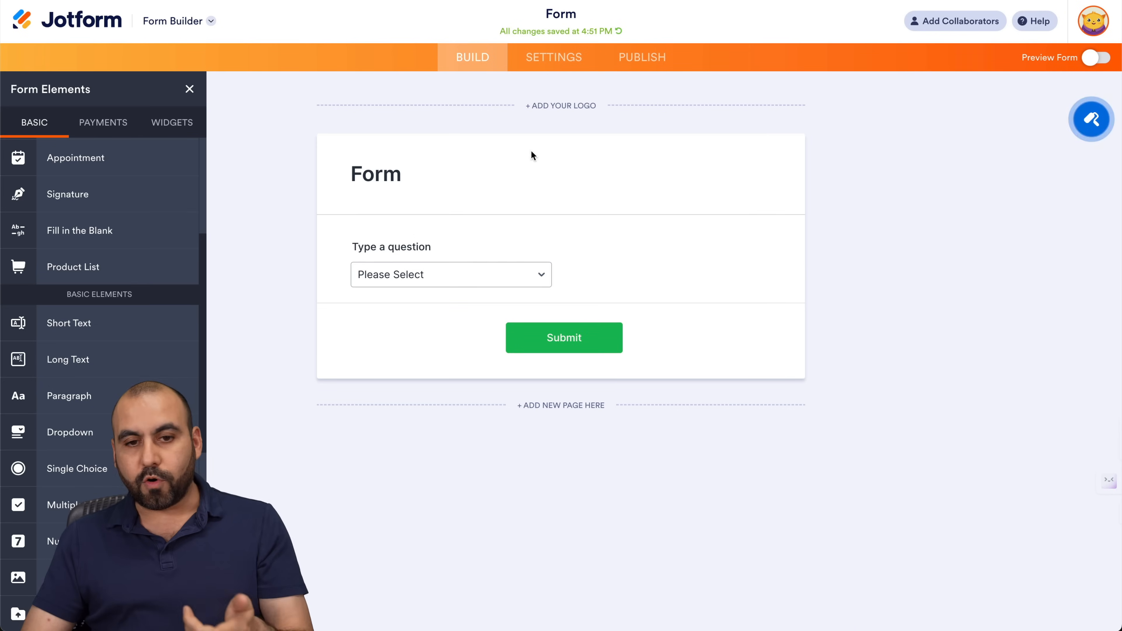
Step: Review Jotform's condition types under Settings > Conditions, then return to the Google Forms colour dropdown
click(553, 57)
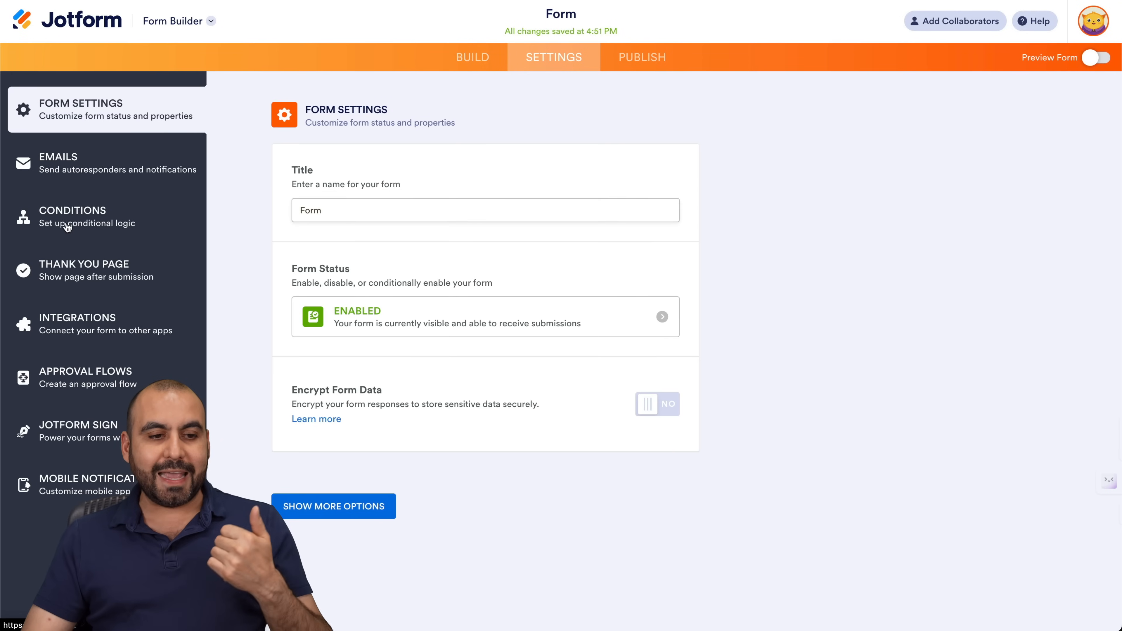
click(72, 217)
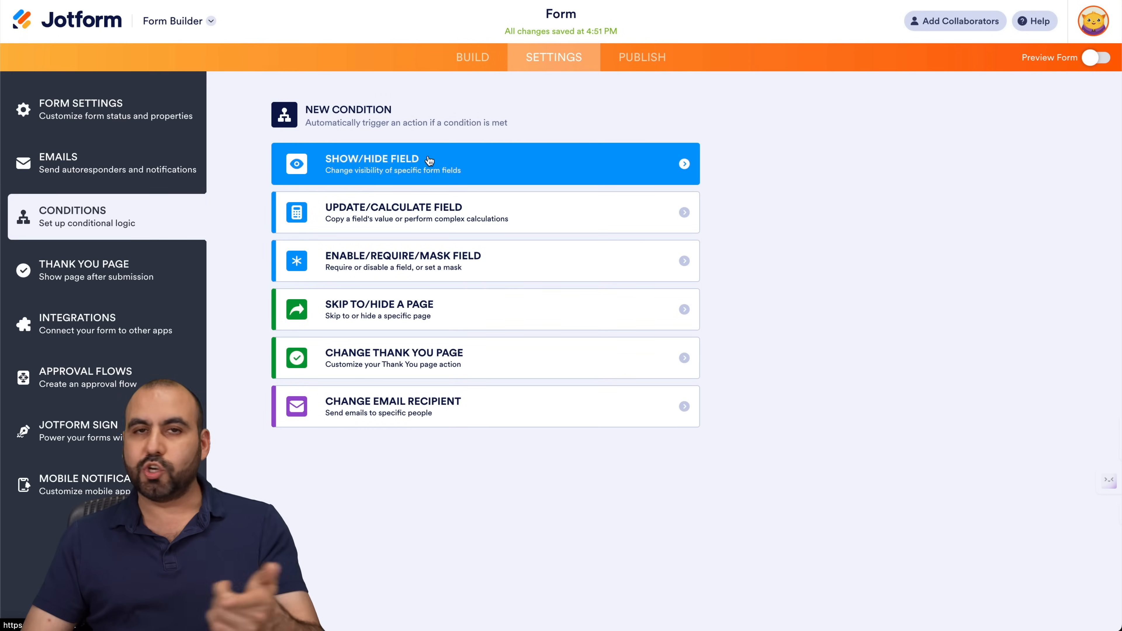
mouse_move(405, 307)
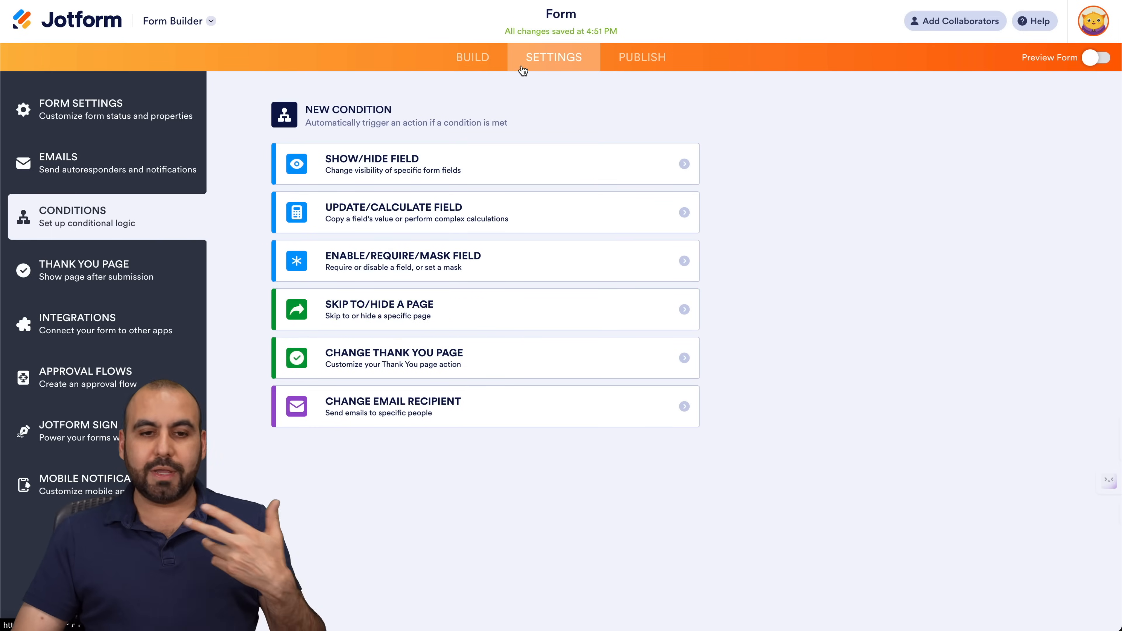
click(472, 57)
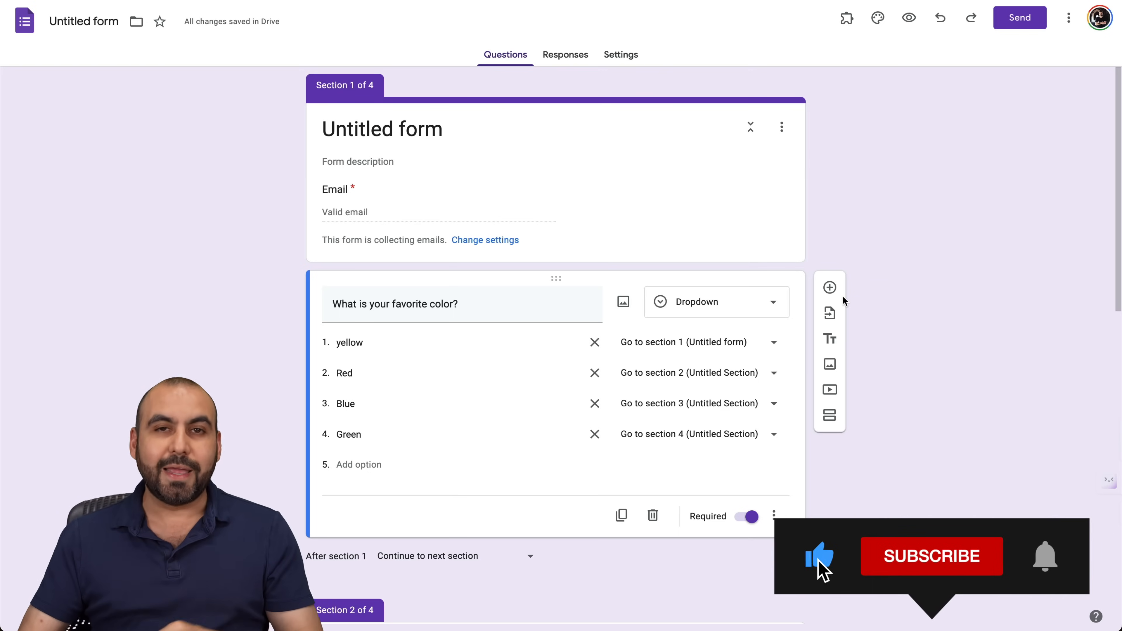
click(931, 556)
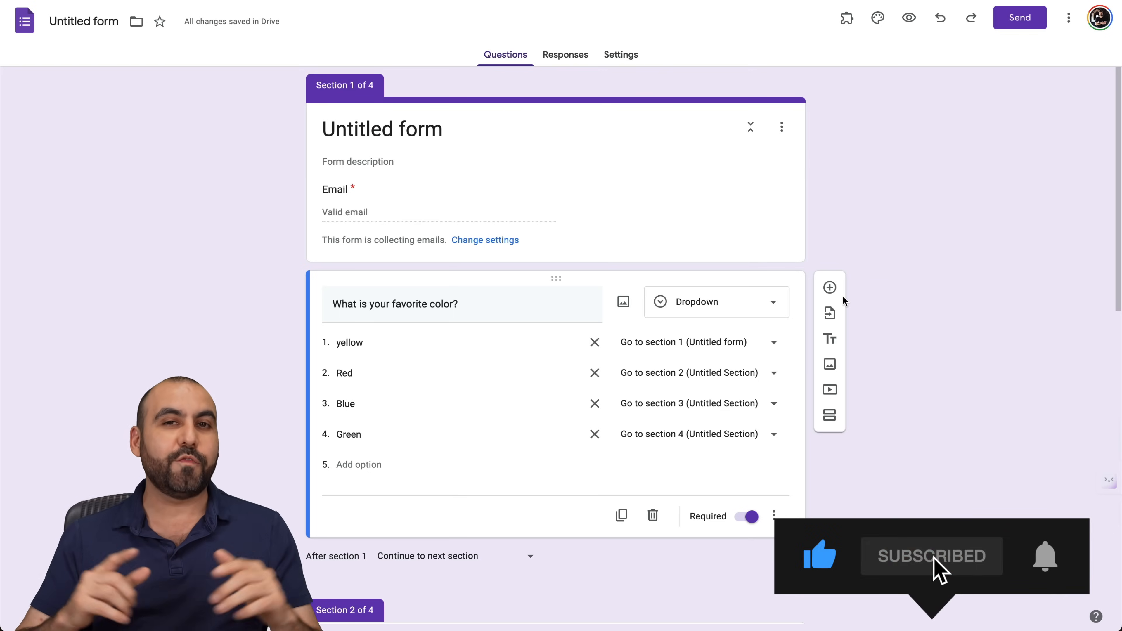